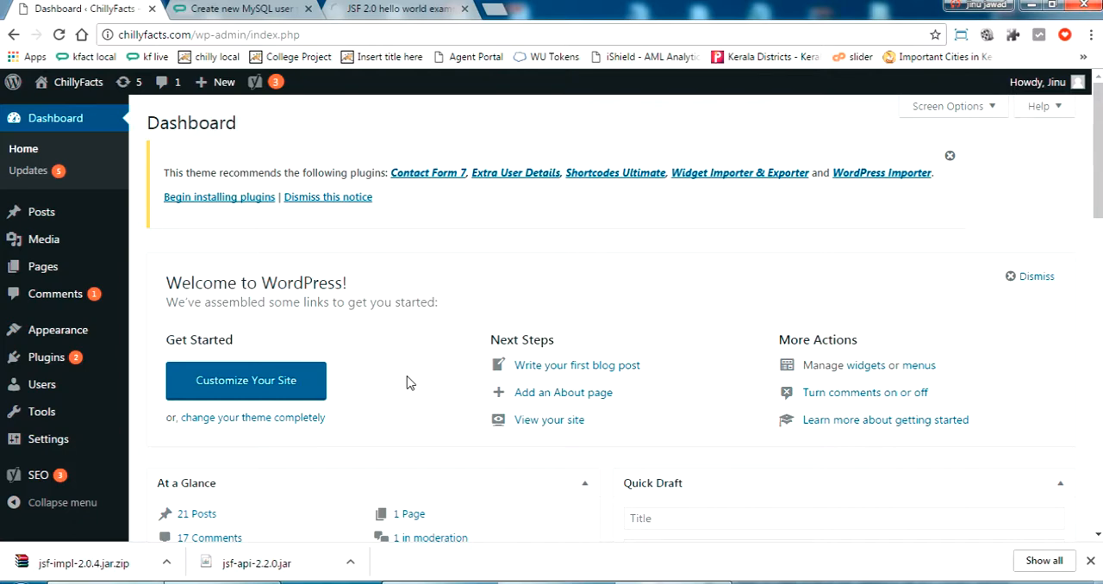
mouse_move(407, 417)
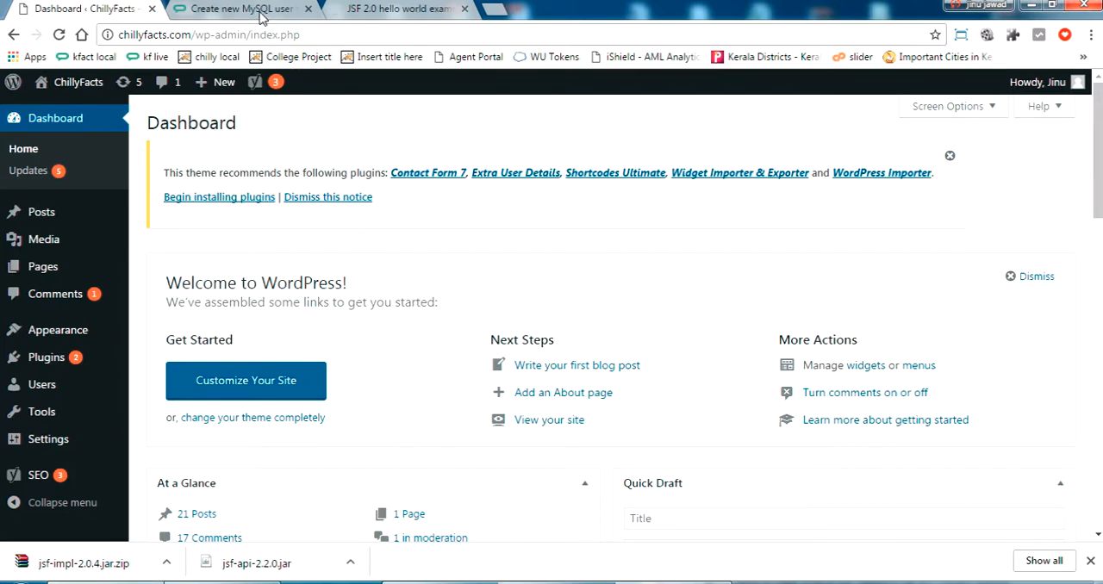
Browse the JSF 2.0 hello world example page and its Related Posts section
left_click(238, 8)
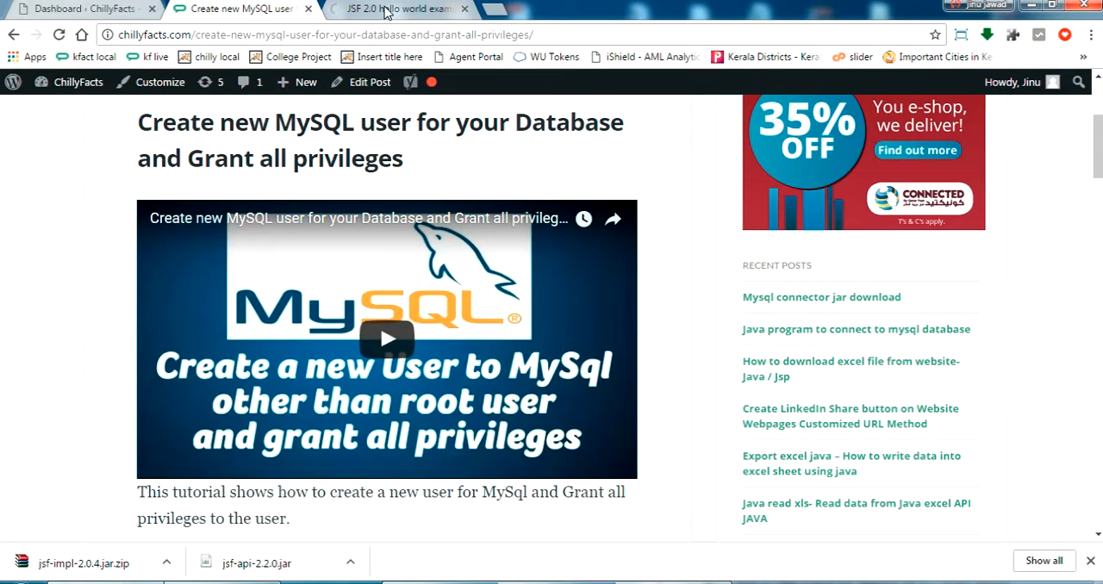
left_click(396, 9)
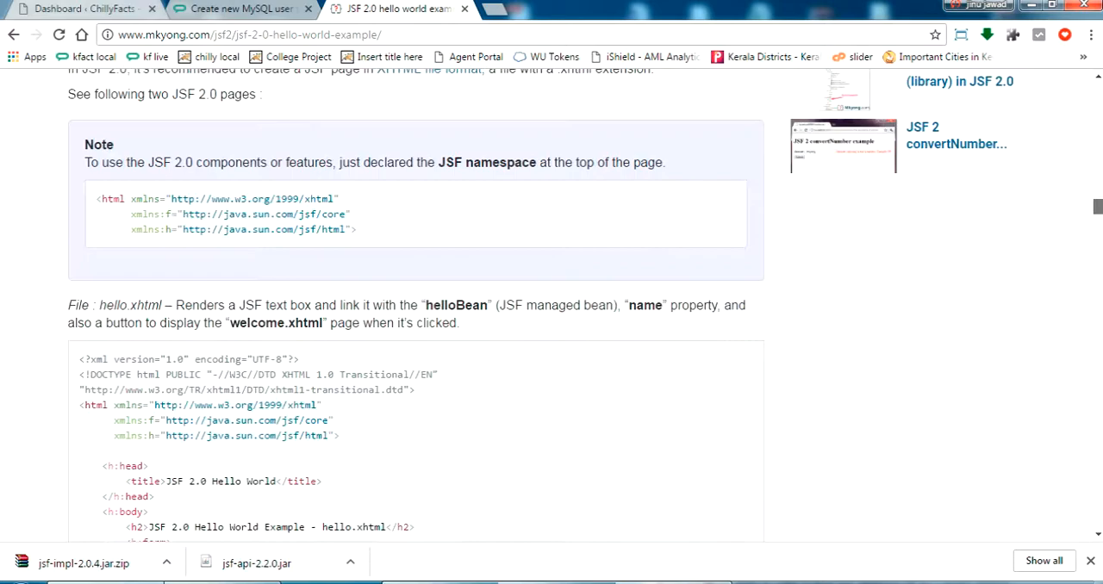
scroll("down", 3)
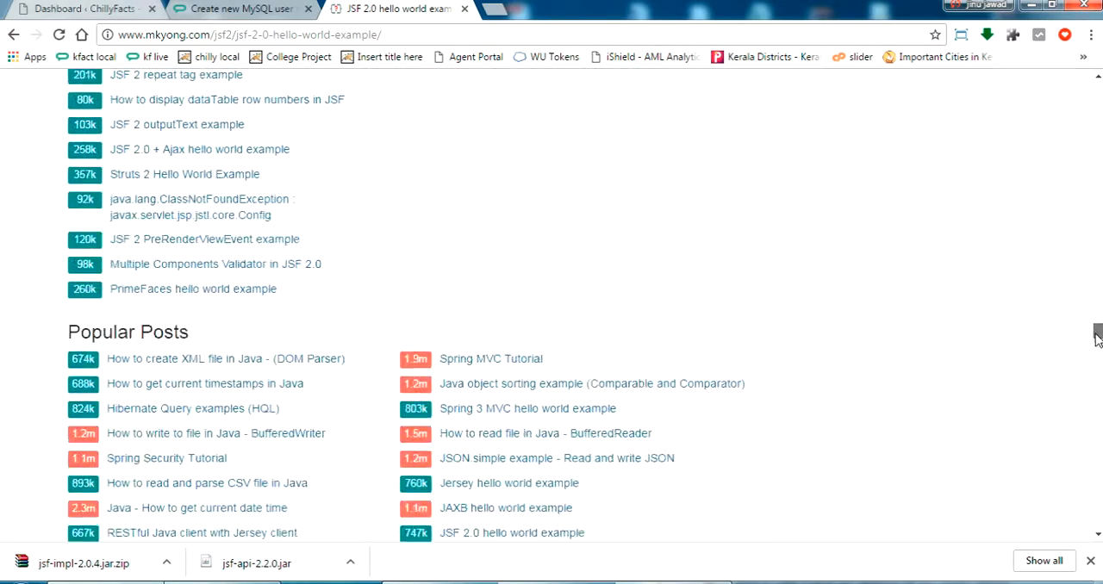
scroll("up", 3)
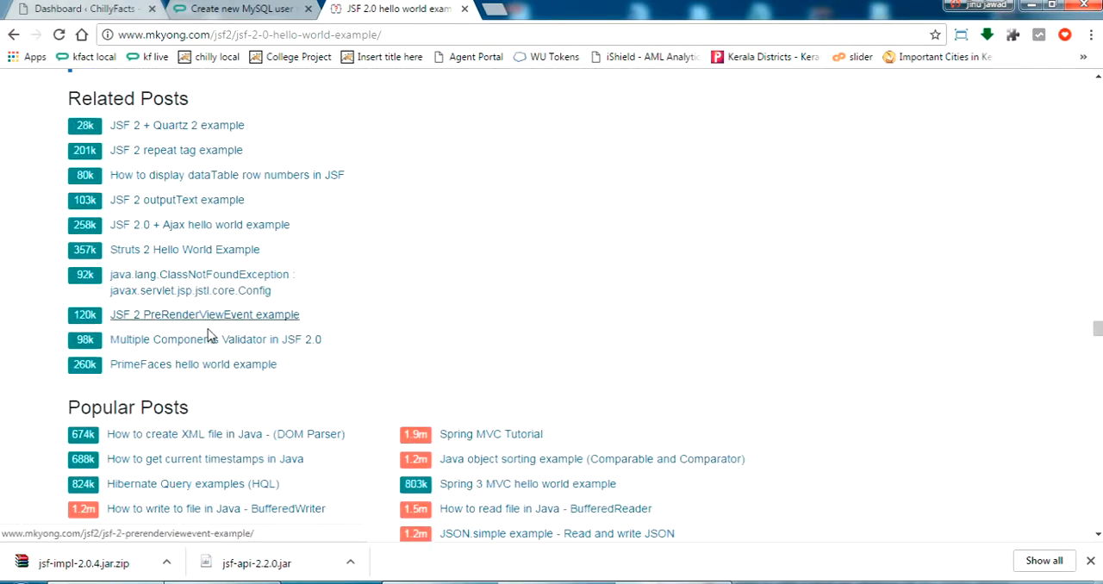
mouse_move(216, 372)
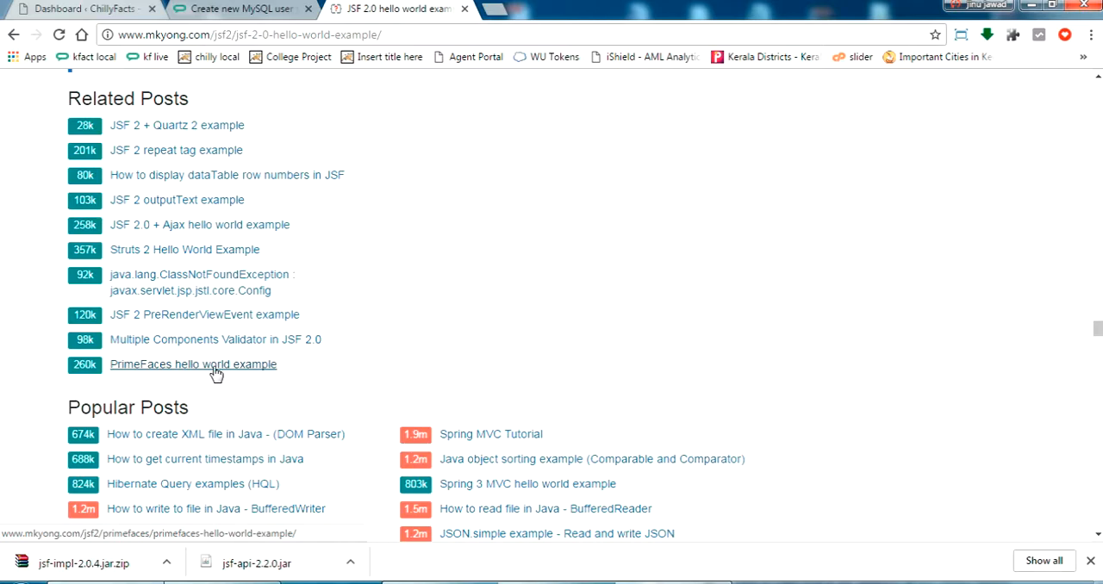
scroll("up", 3)
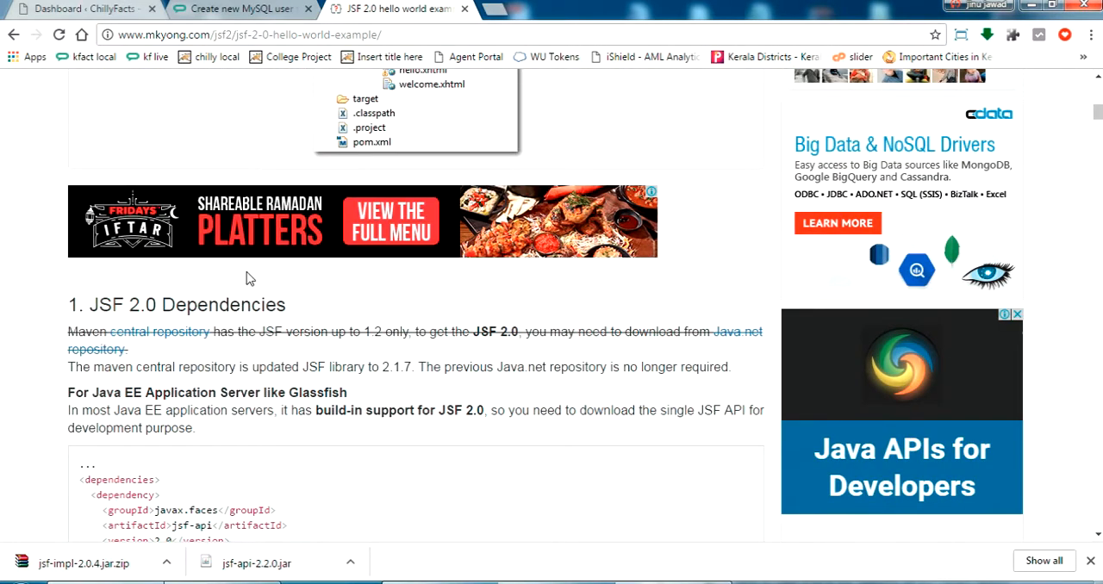
scroll("up", 3)
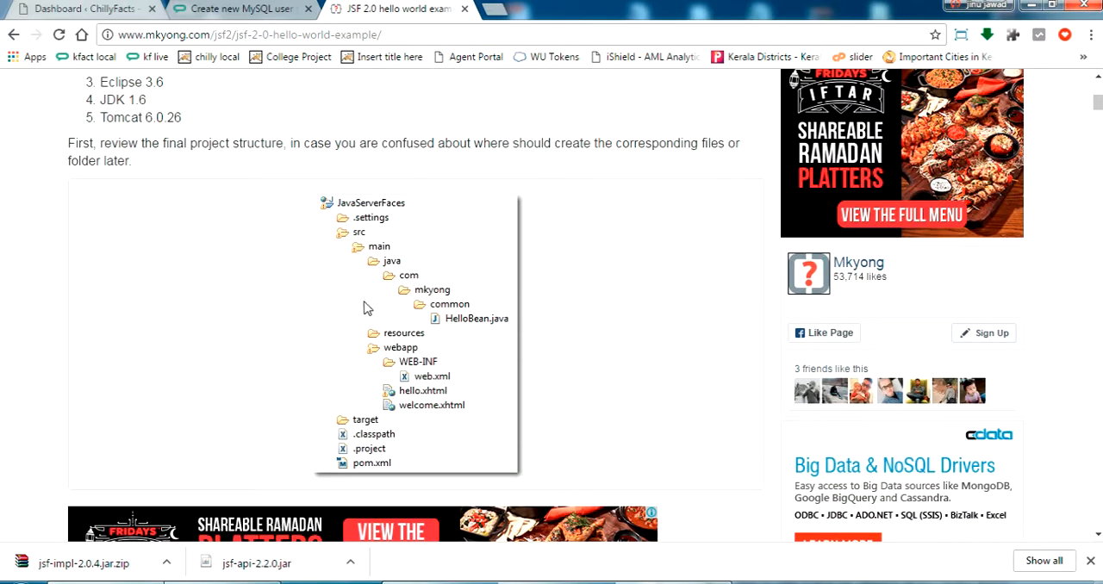
Look through the ChillyFacts MySQL user post and return to the dashboard
left_click(233, 9)
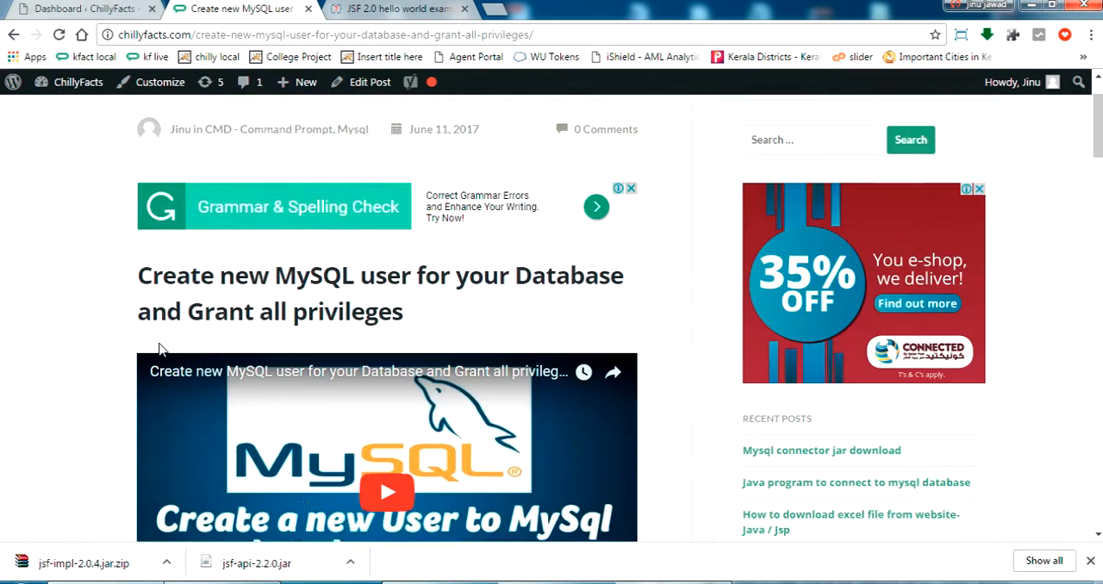
scroll("down", 3)
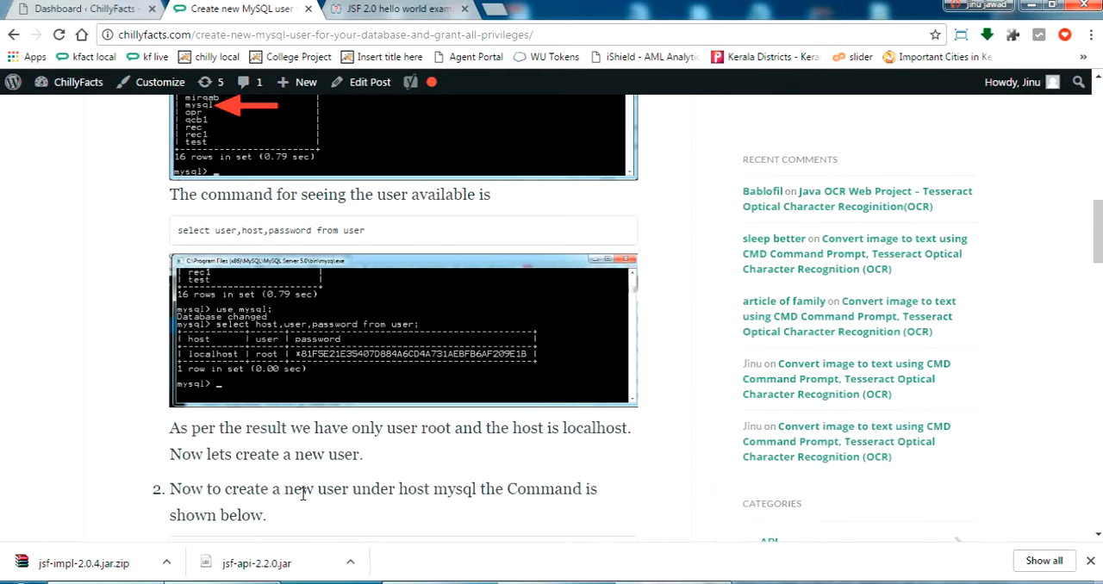
scroll("down", 3)
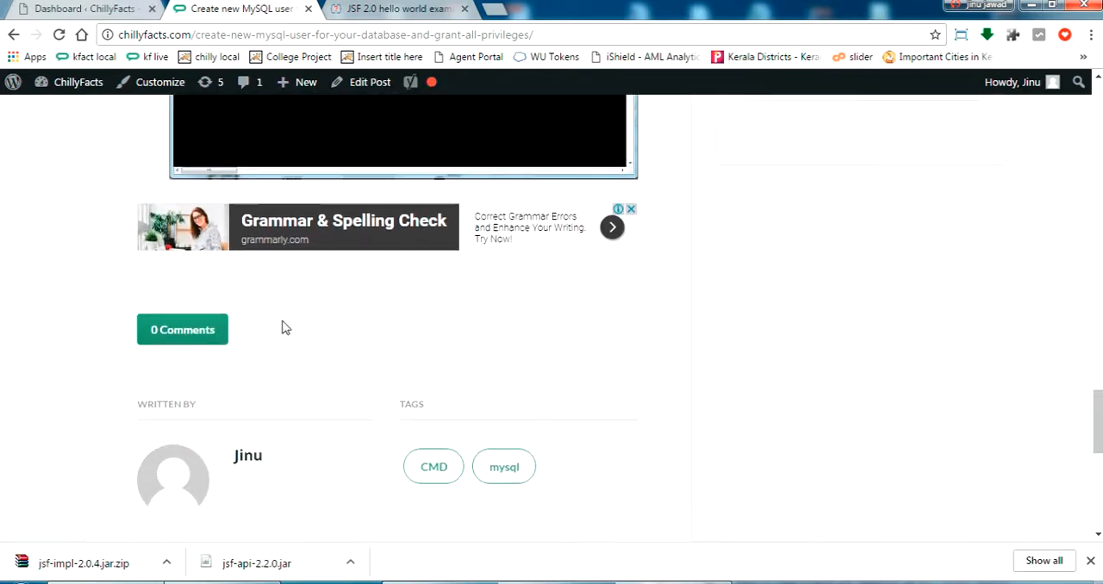
scroll("up", 3)
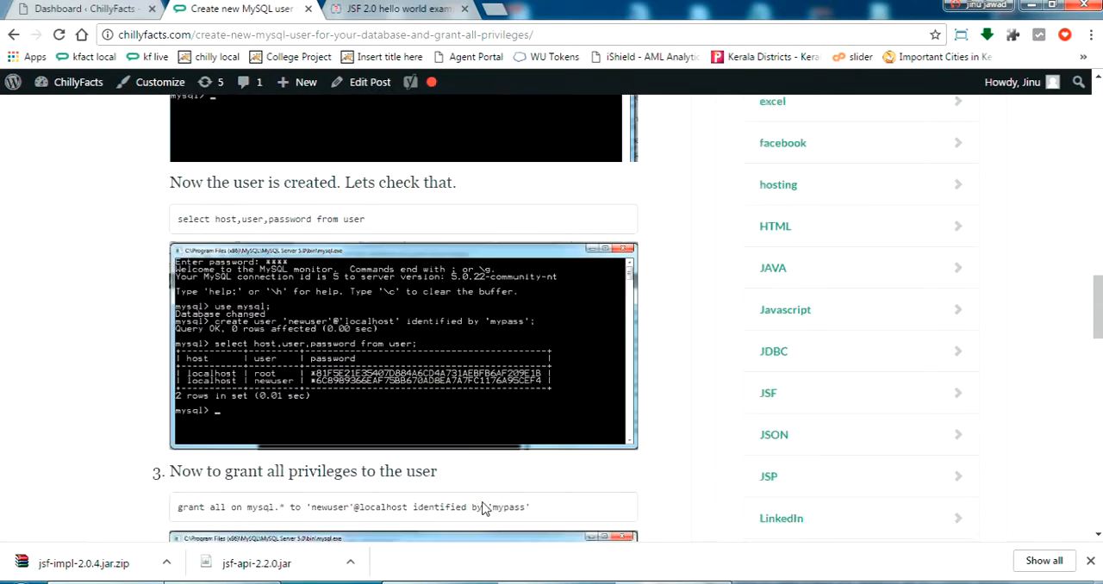
scroll("up", 3)
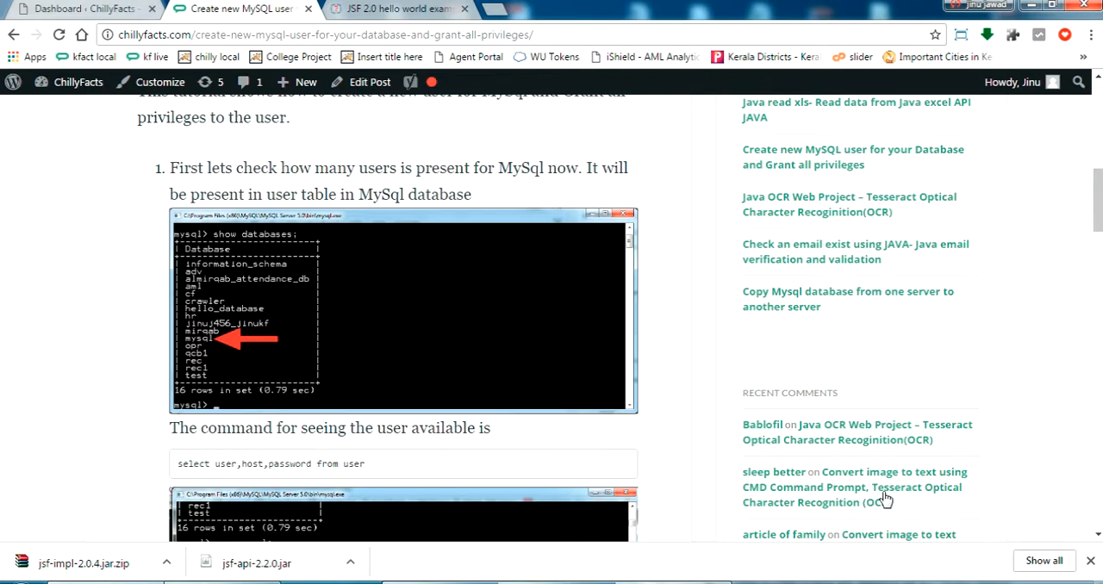
left_click(78, 8)
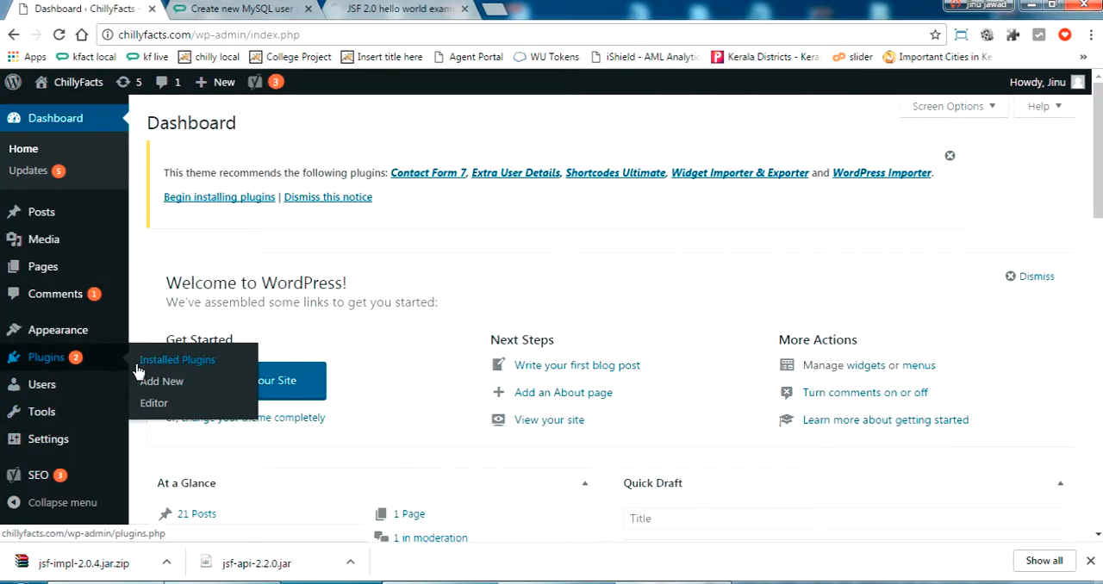
Search the Add Plugins directory for "yet another" to list YARPP
left_click(162, 381)
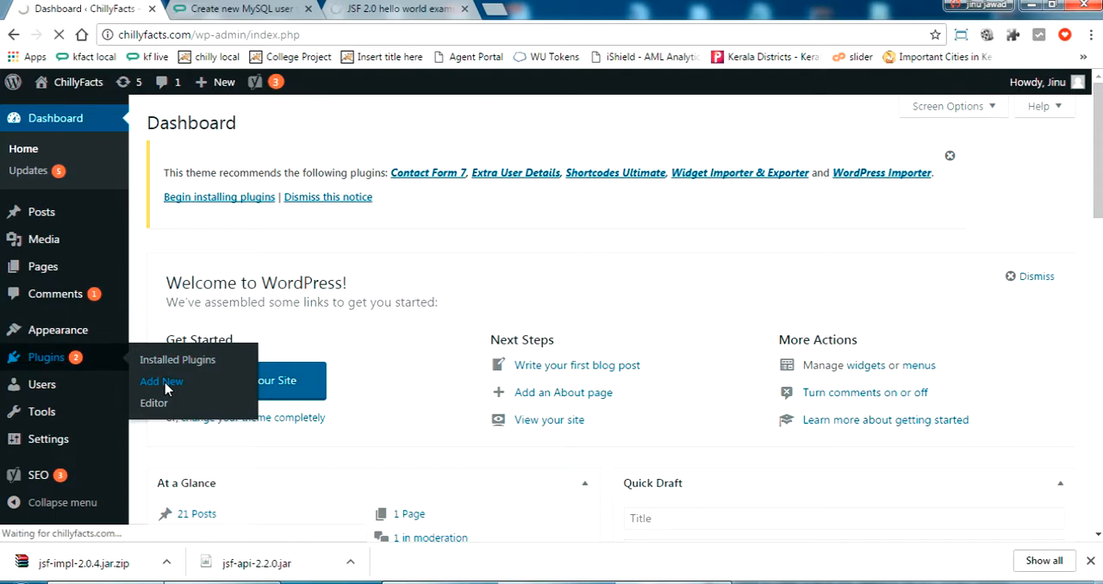
left_click(162, 381)
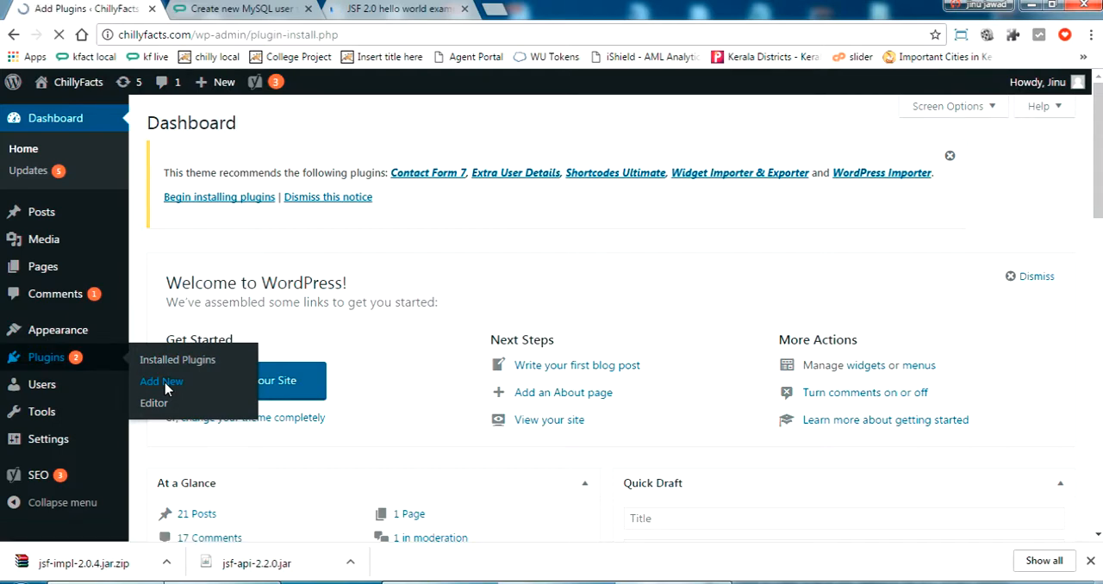
left_click(162, 381)
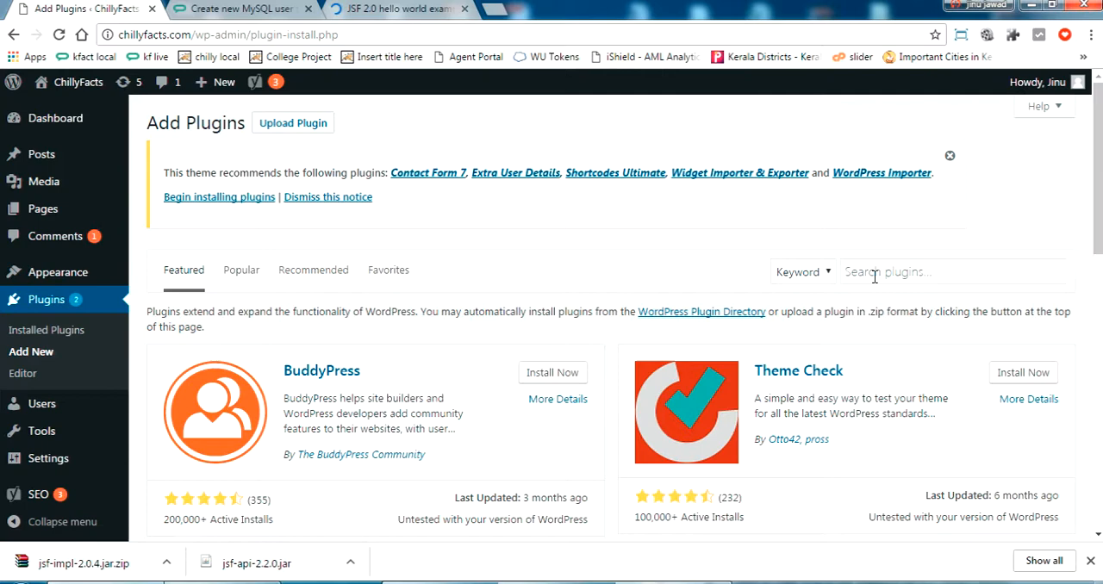
left_click(952, 273)
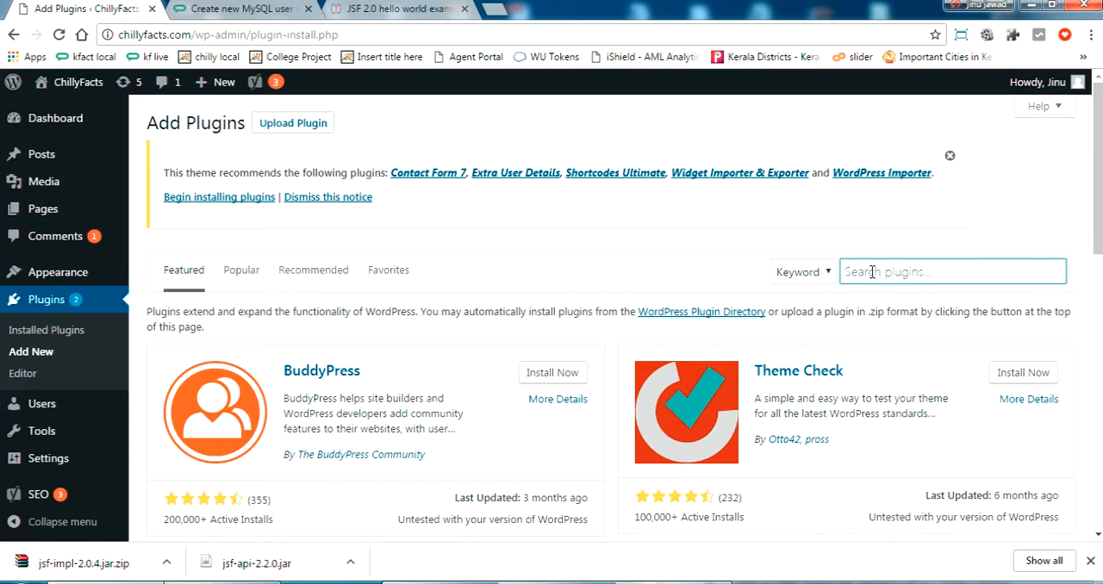
type("yet another")
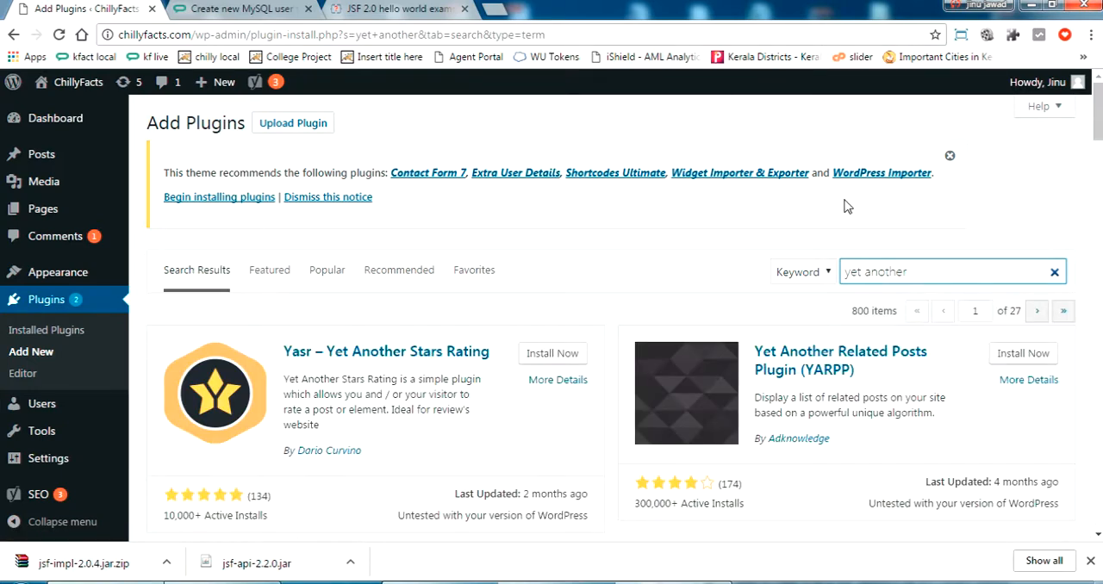
mouse_move(815, 369)
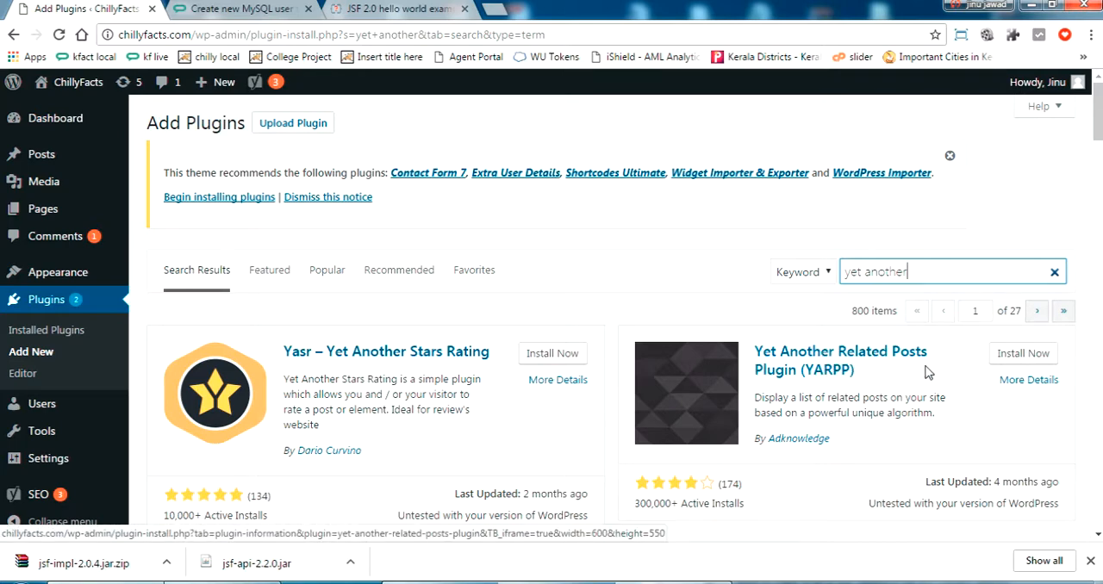
scroll("down", 3)
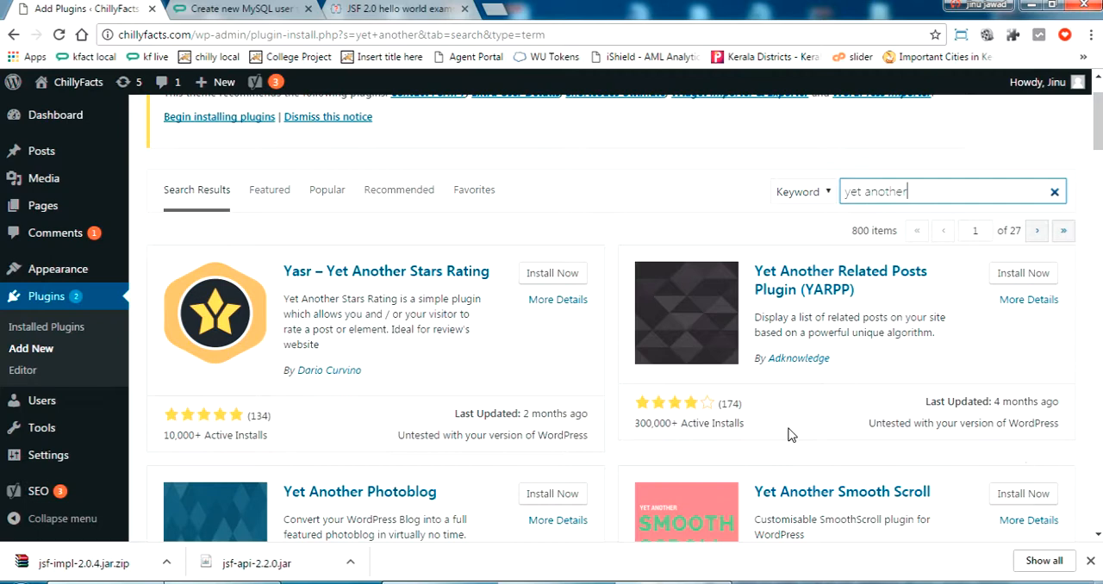
mouse_move(728, 438)
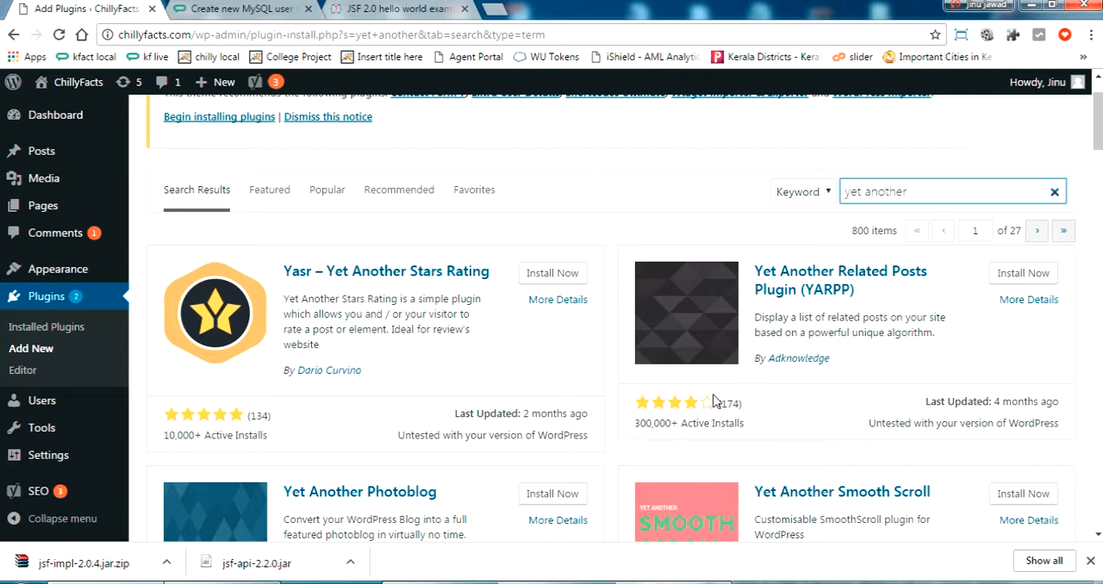
mouse_move(834, 289)
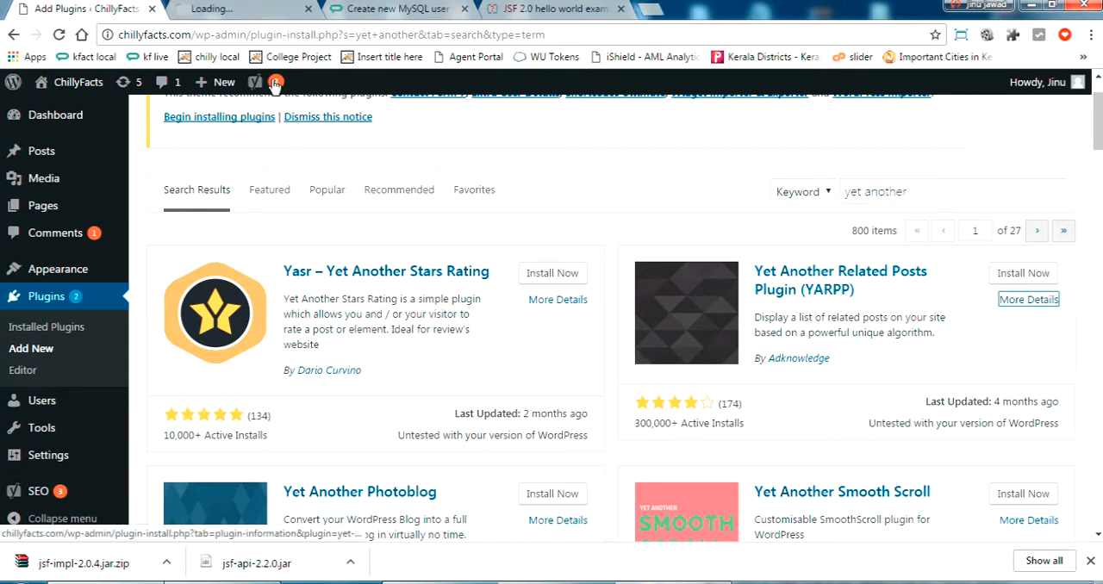
left_click(1028, 300)
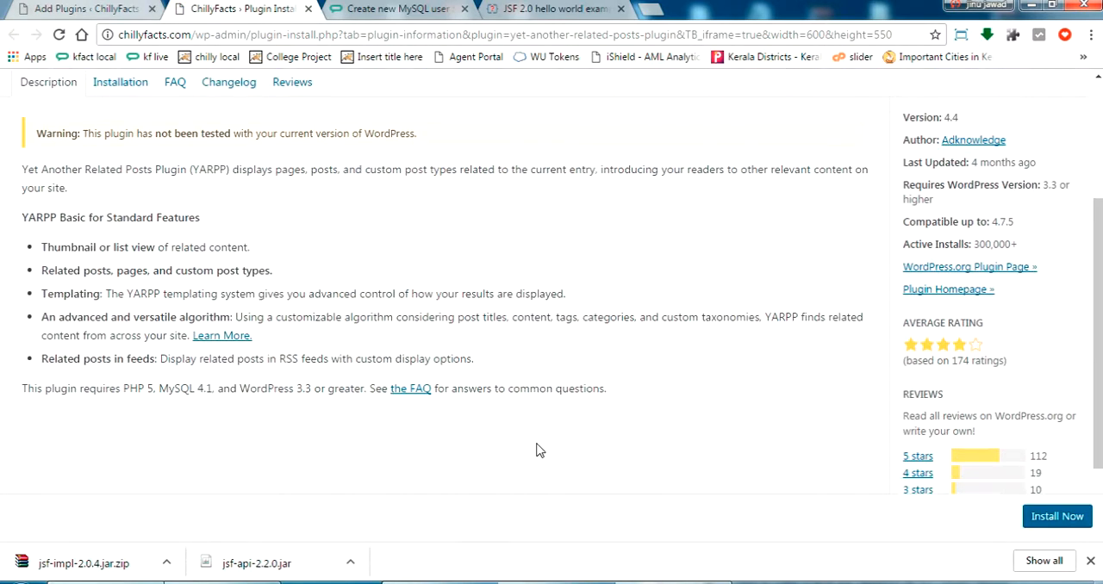
scroll("down", 3)
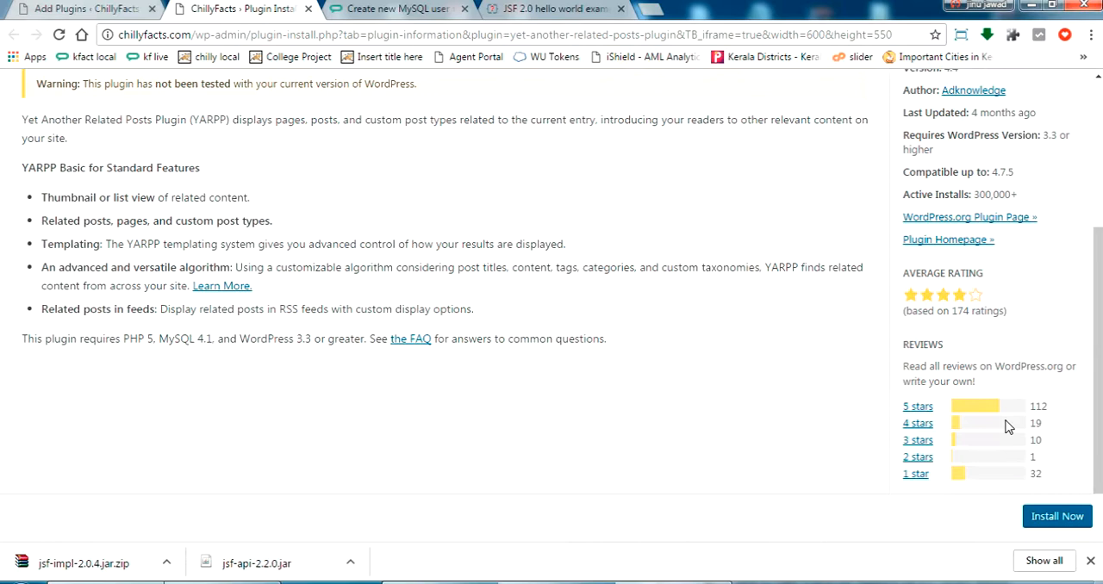
scroll("up", 3)
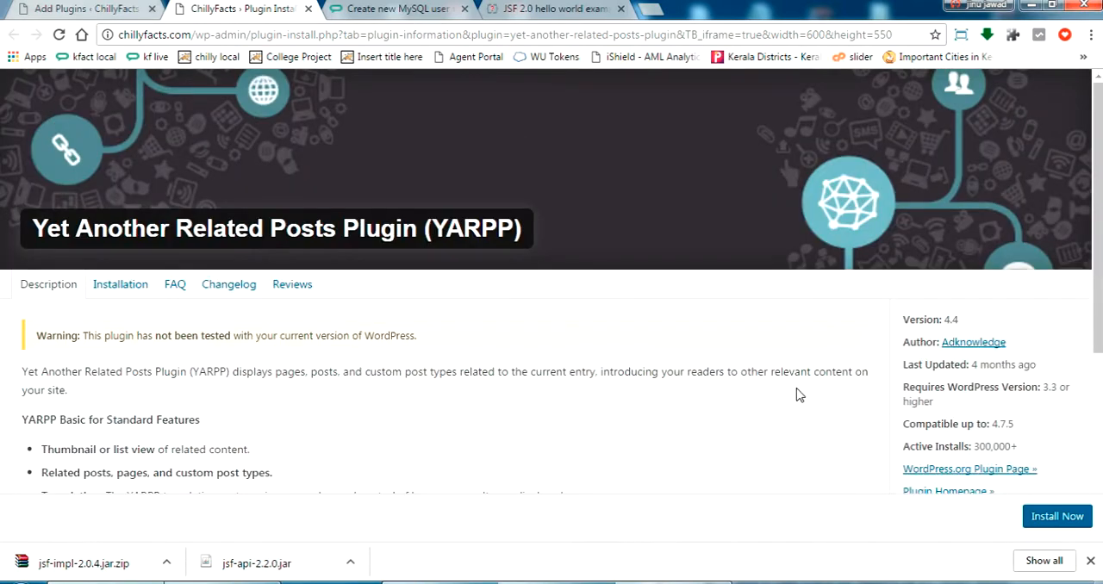
Install Yet Another Related Posts Plugin (YARPP) and activate it
left_click(14, 35)
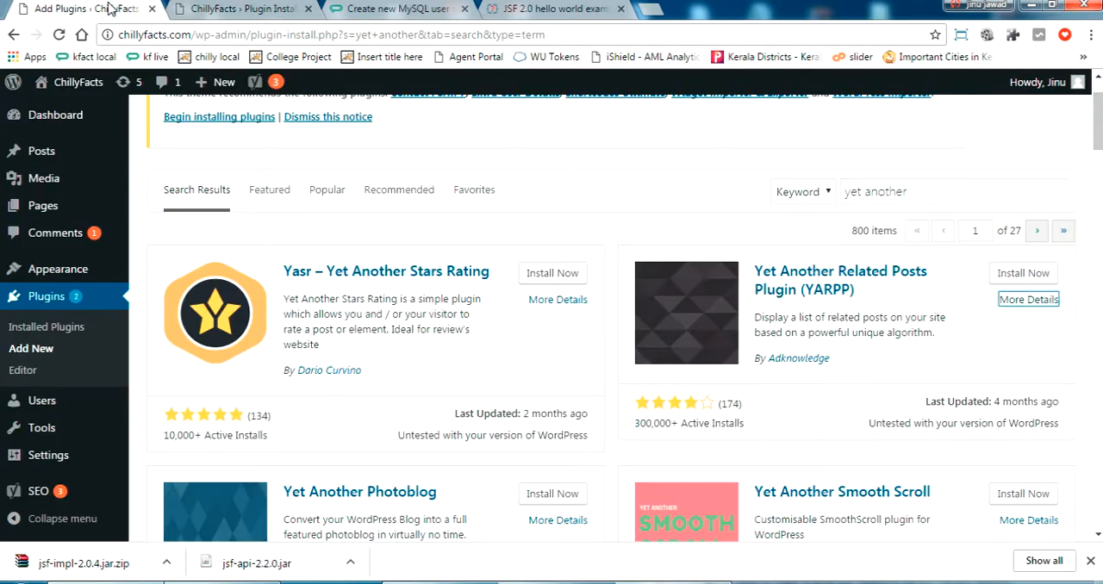
left_click(1024, 272)
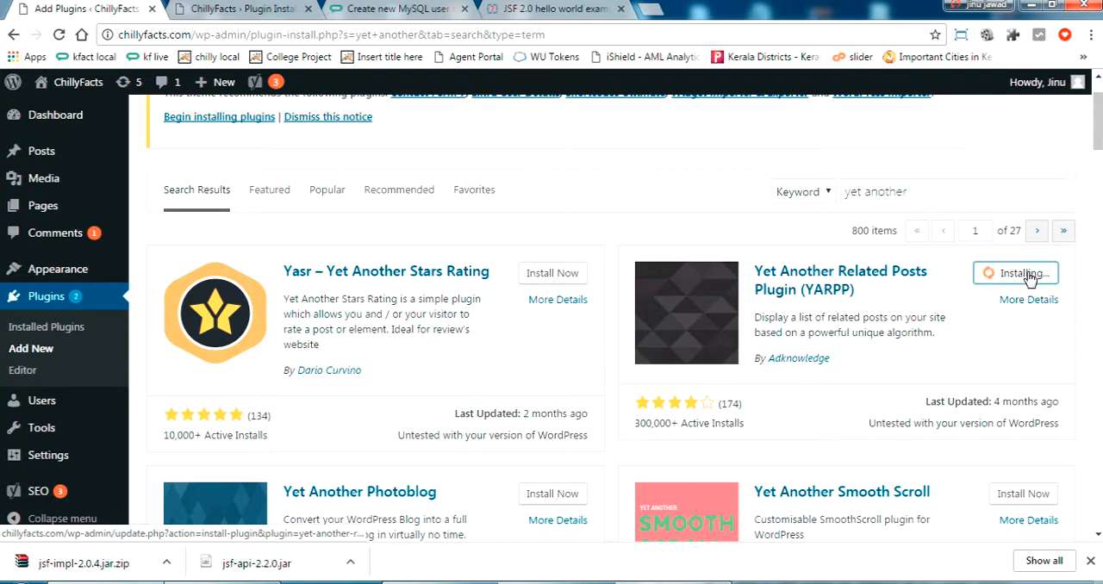
mouse_move(788, 365)
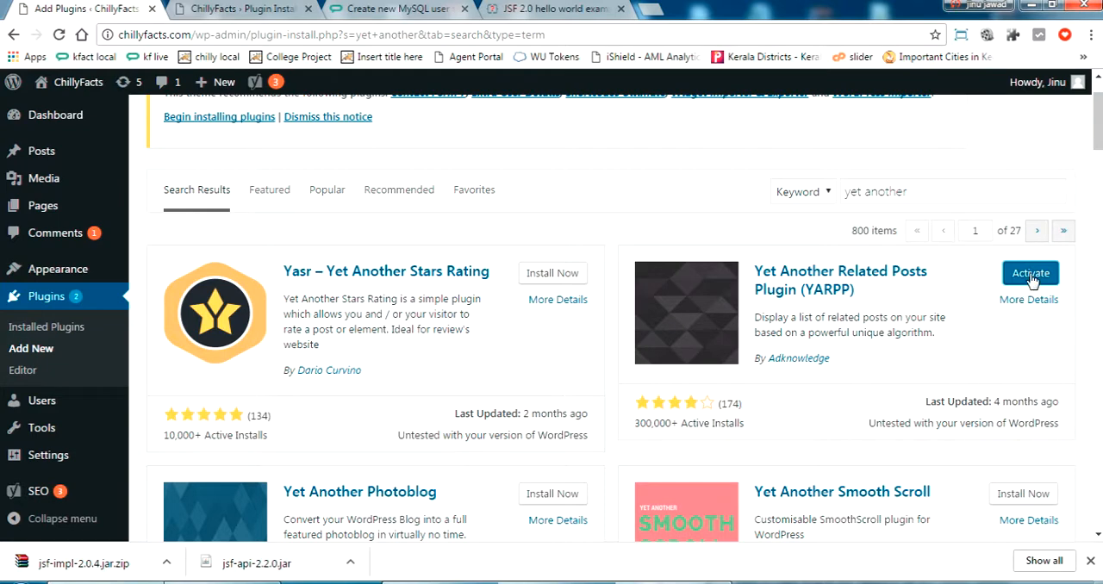
left_click(1031, 273)
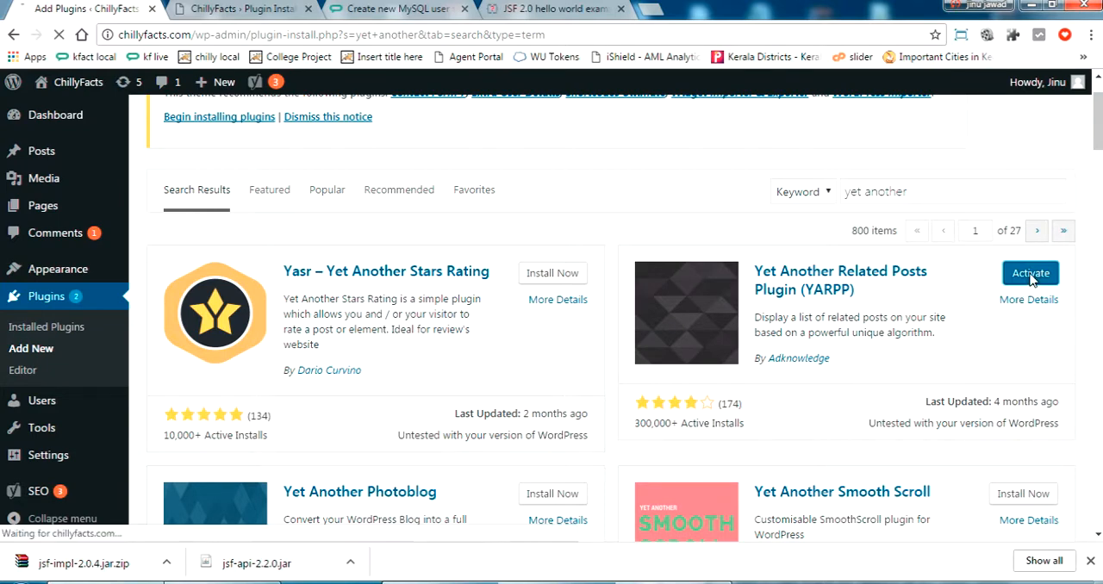
mouse_move(772, 400)
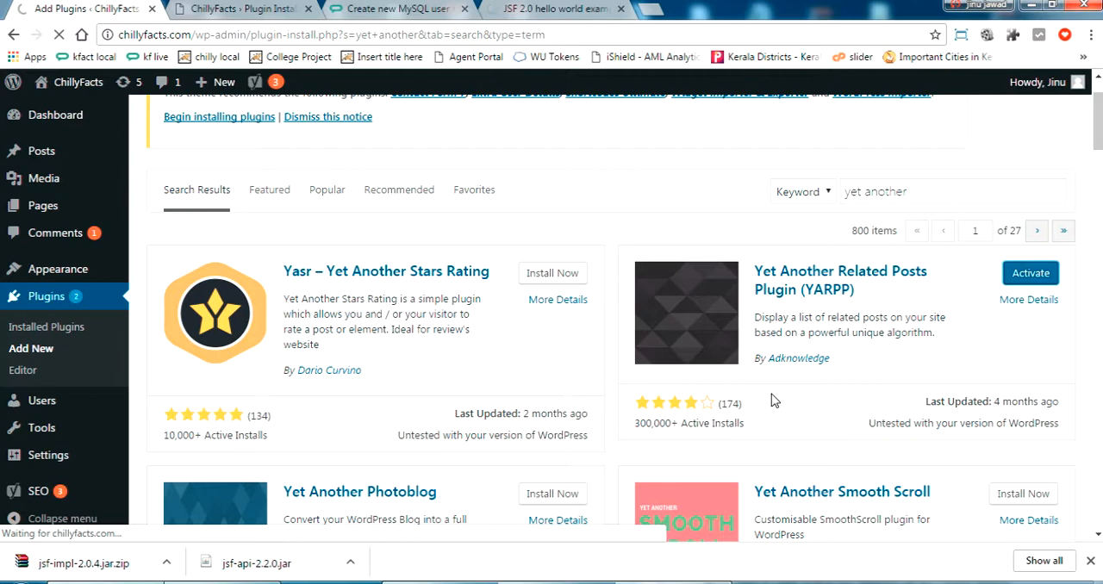
left_click(1031, 272)
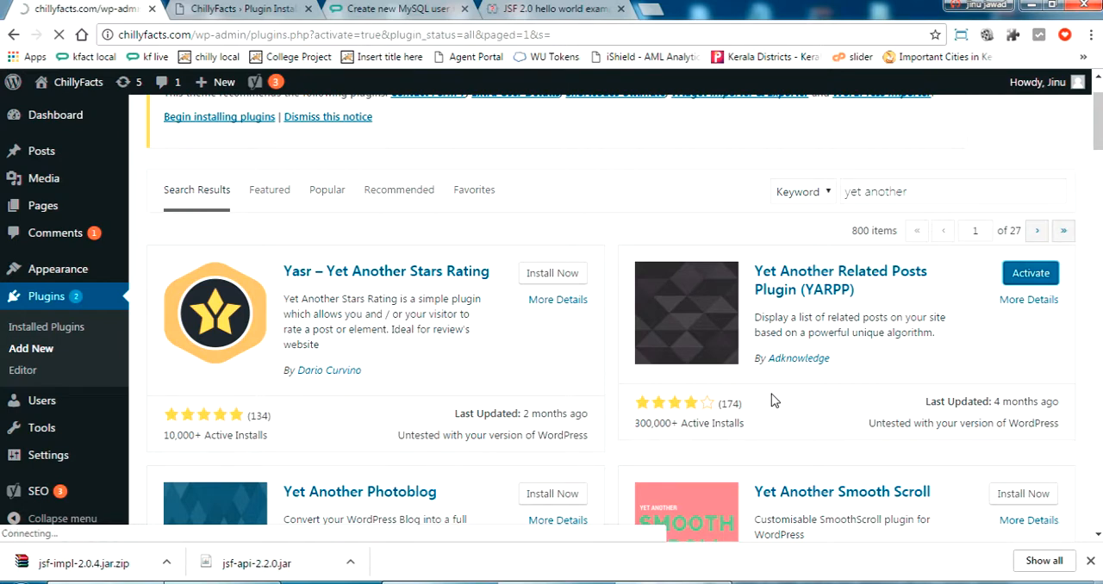
View the Installed Plugins page confirming 'Plugin activated' for YARPP
left_click(1031, 272)
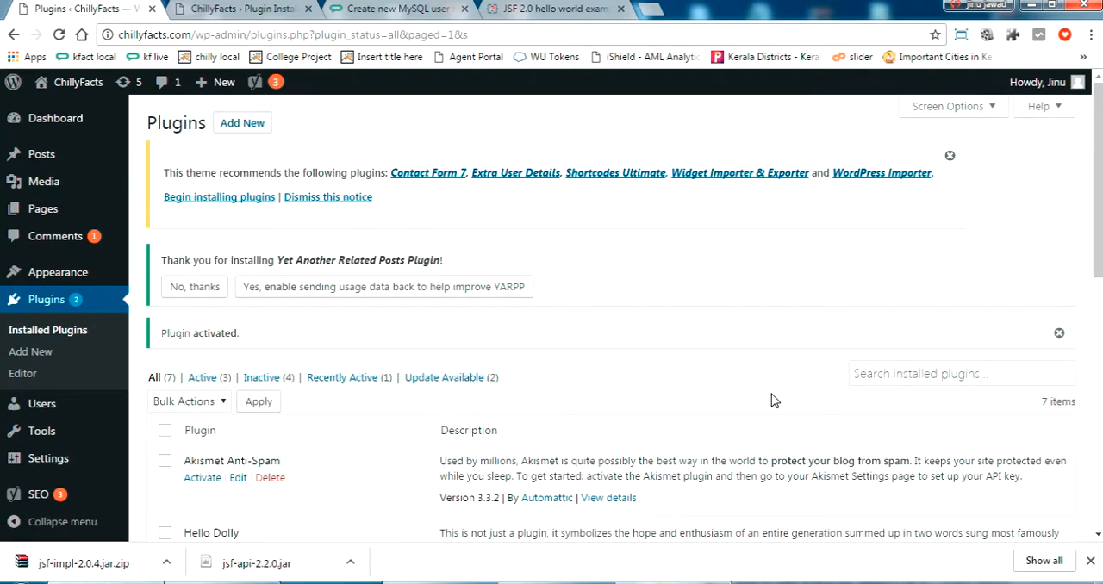
mouse_move(342, 415)
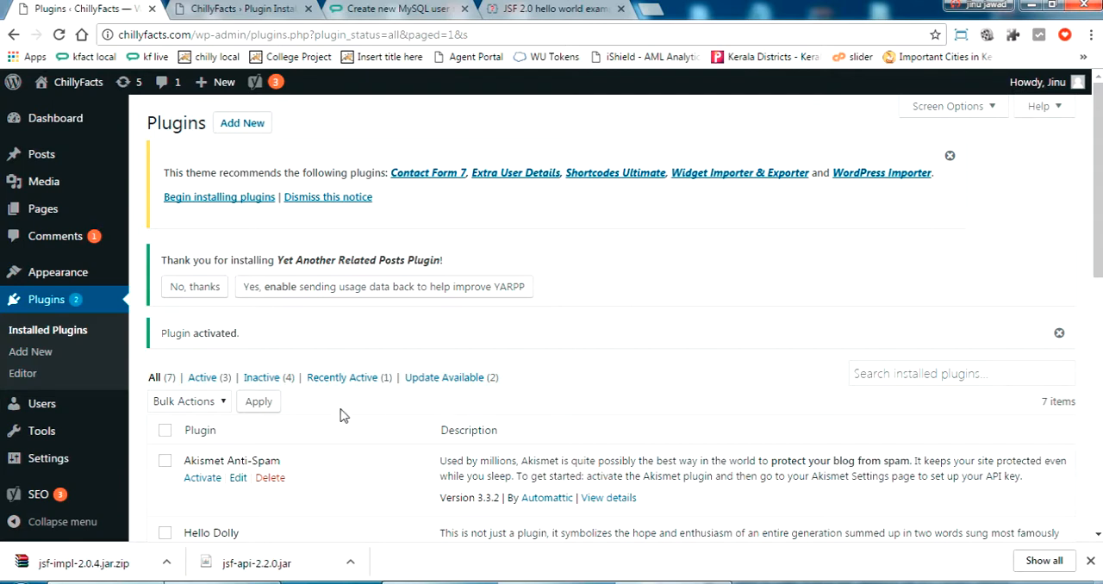
double_click(198, 332)
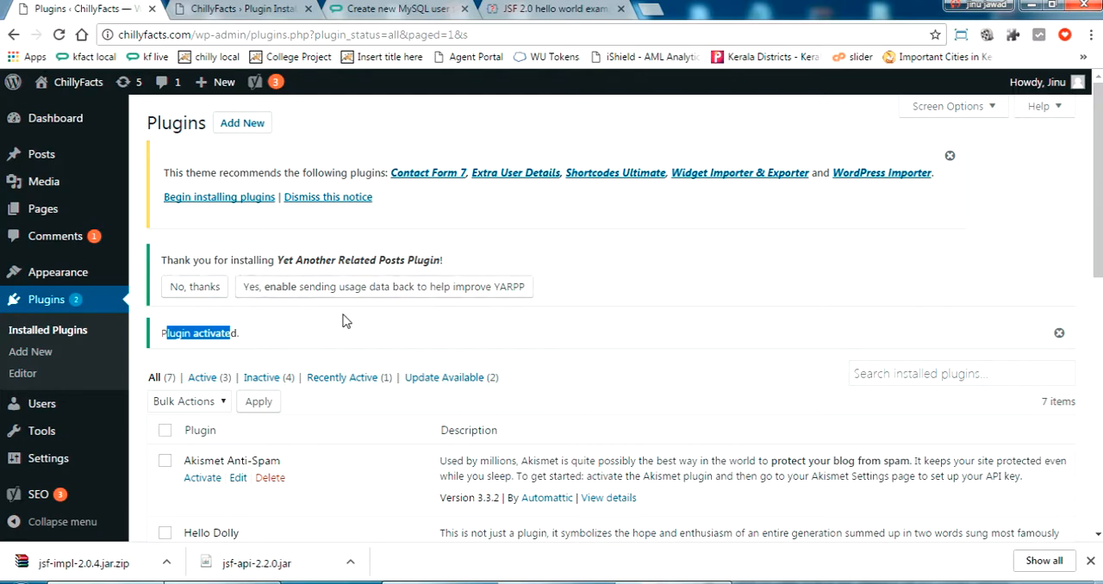
mouse_move(213, 308)
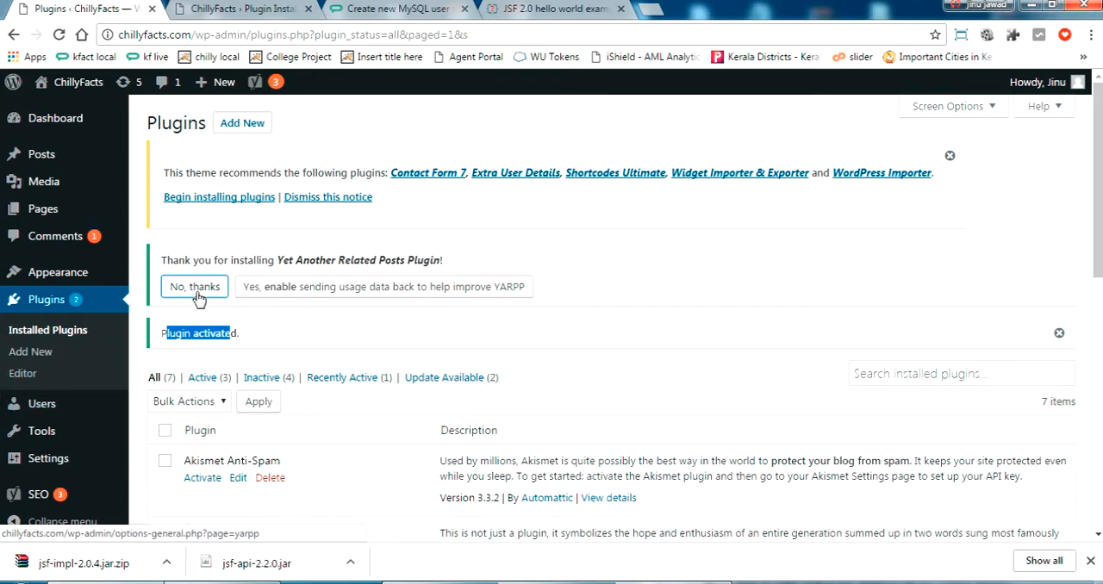
Decline sending usage data to YARPP and review the options page to its bottom
left_click(193, 286)
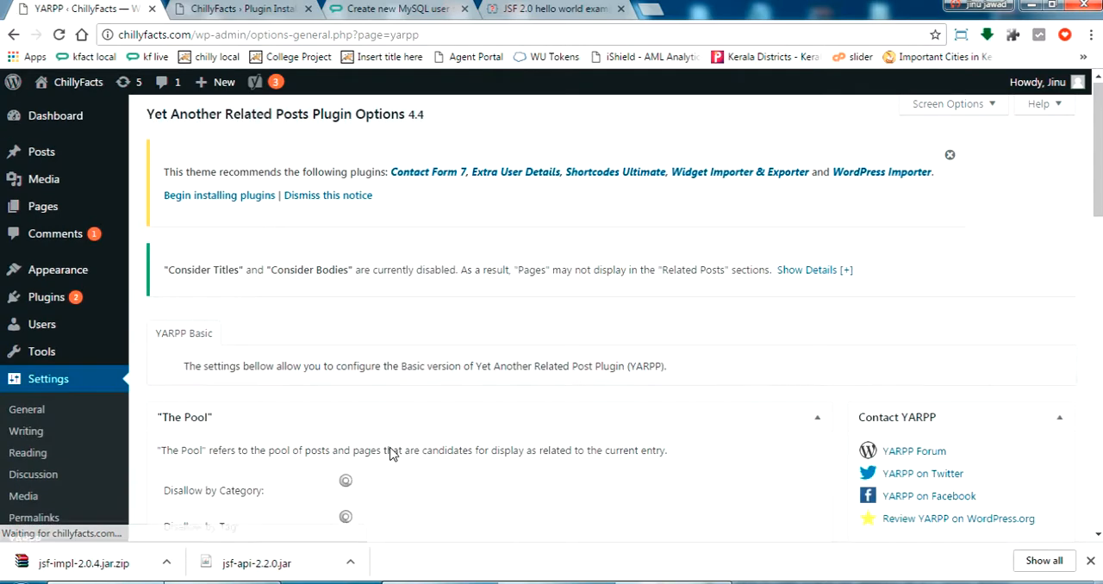
scroll("down", 3)
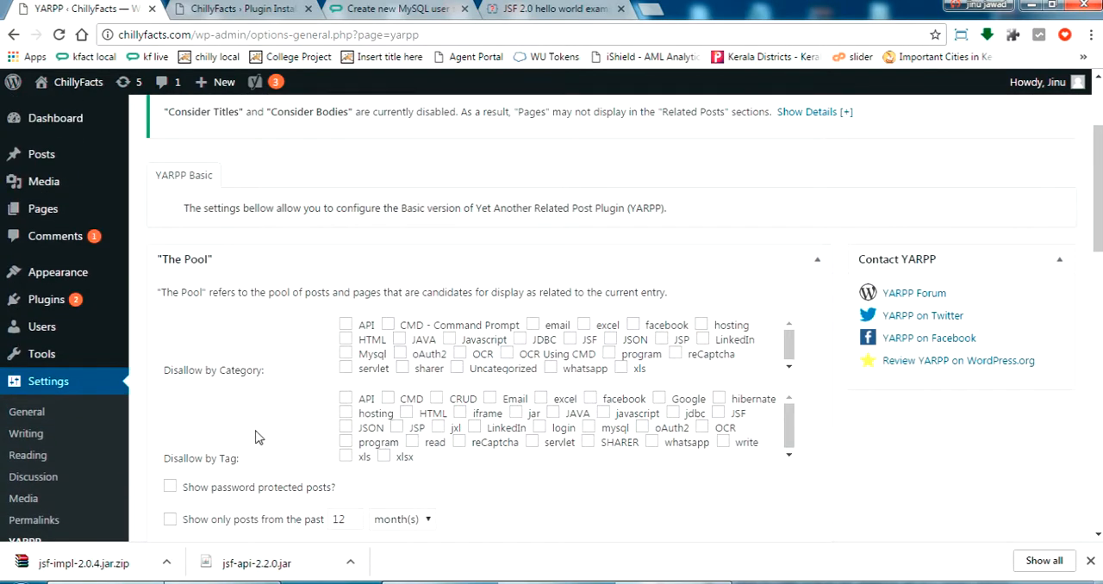
scroll("down", 3)
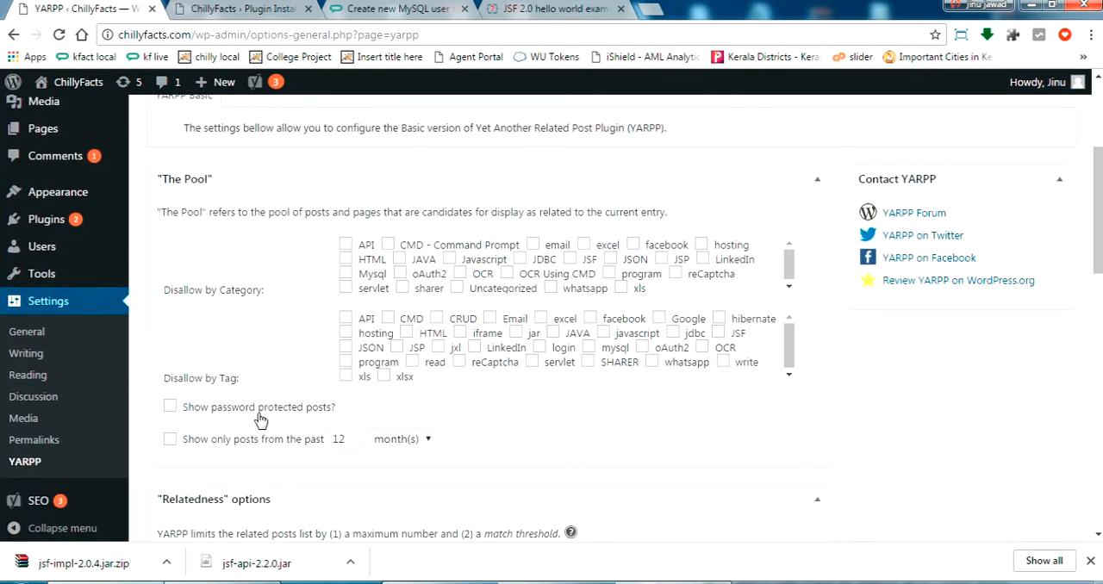
mouse_move(240, 393)
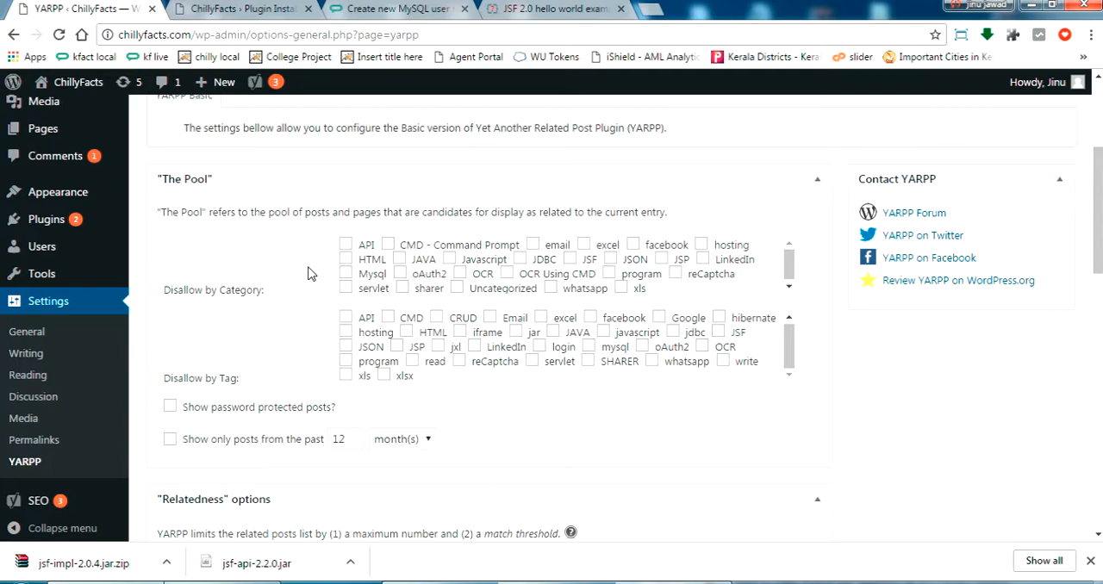
mouse_move(388, 296)
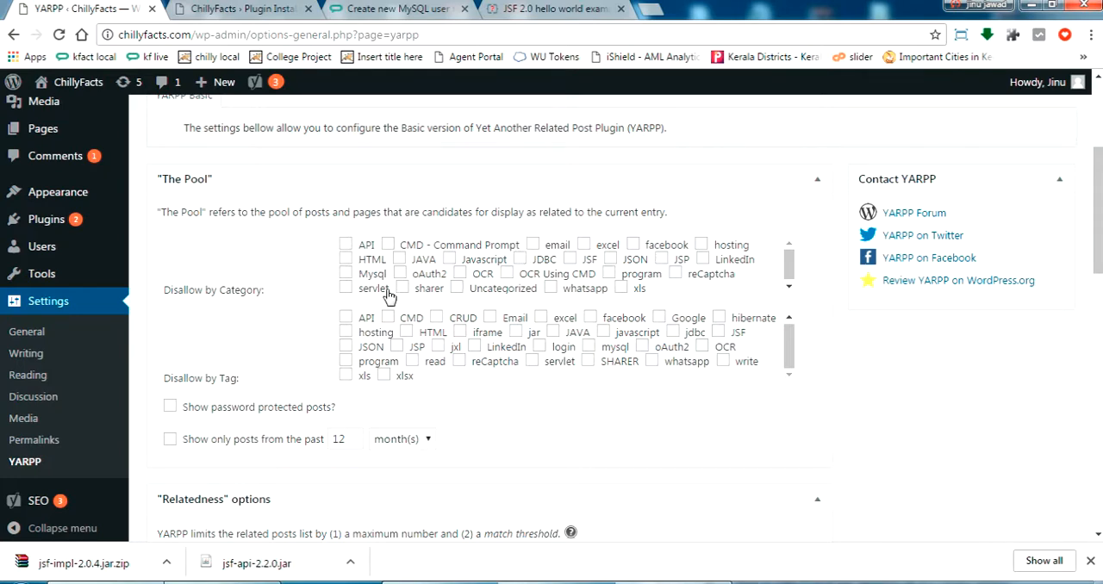
scroll("down", 3)
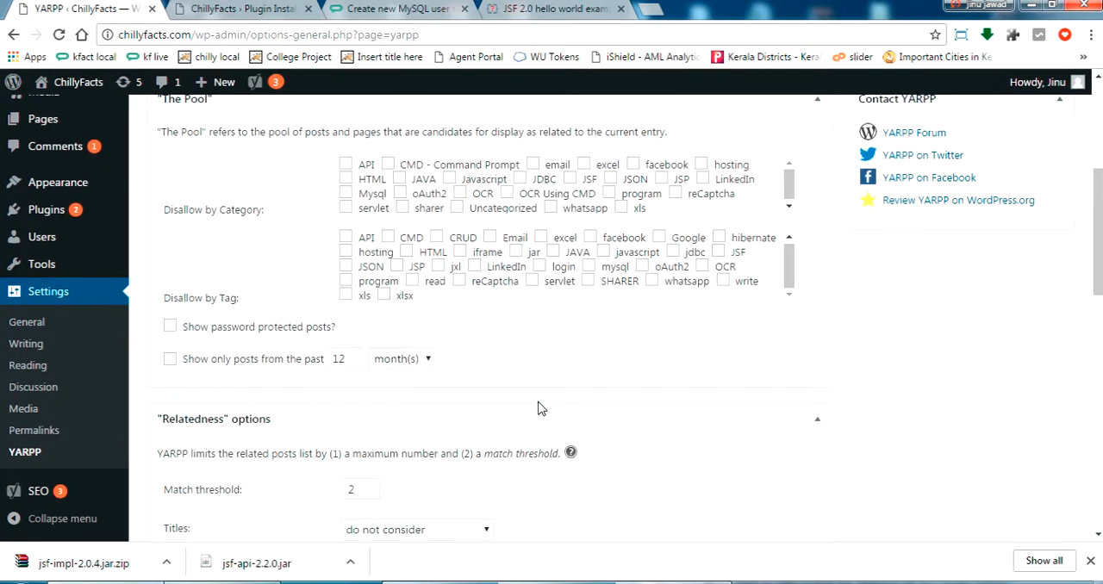
scroll("down", 3)
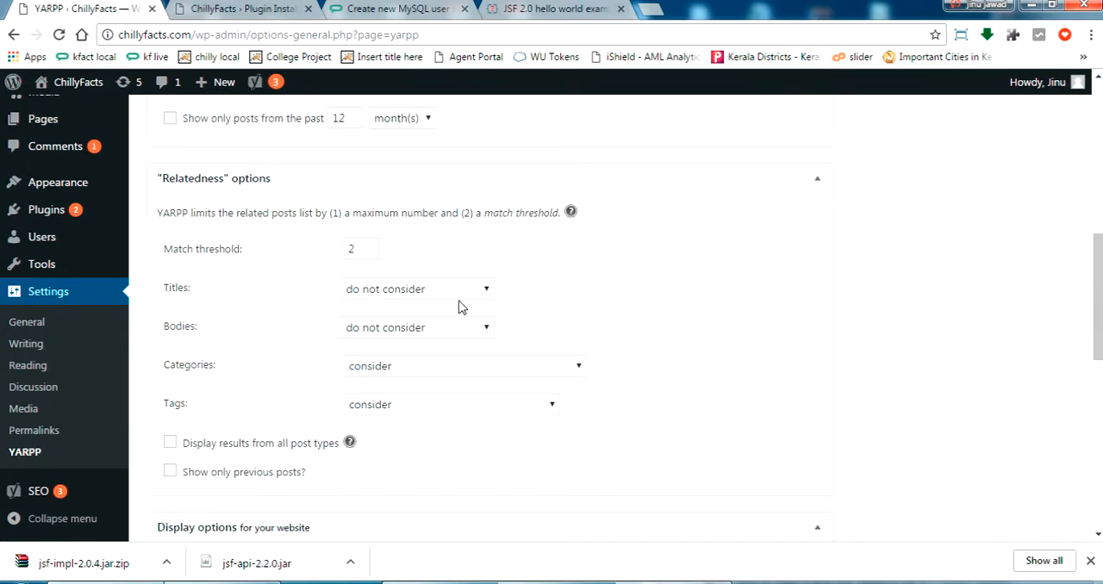
mouse_move(422, 398)
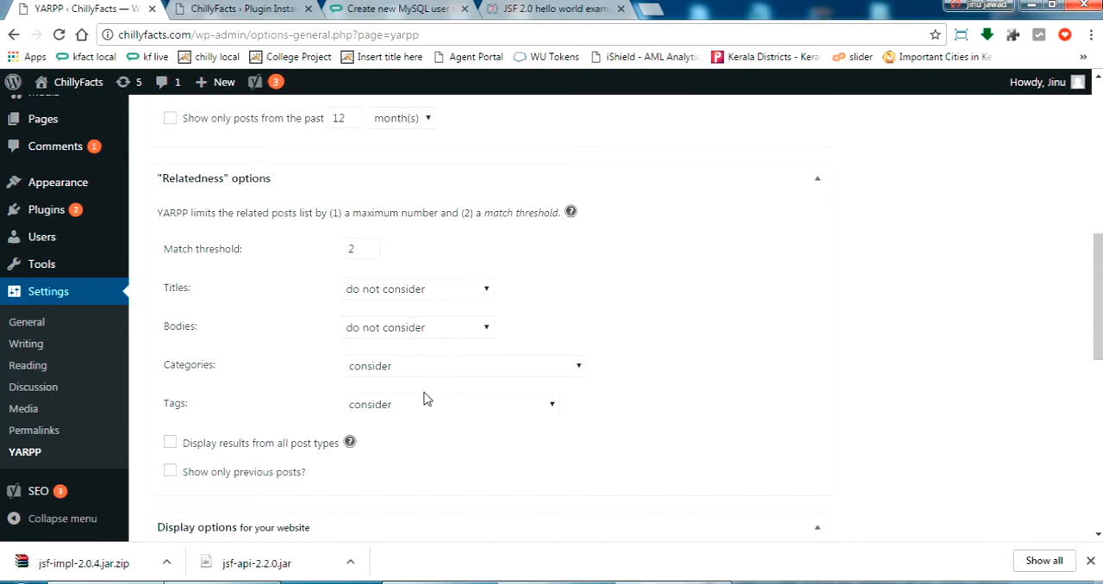
mouse_move(603, 440)
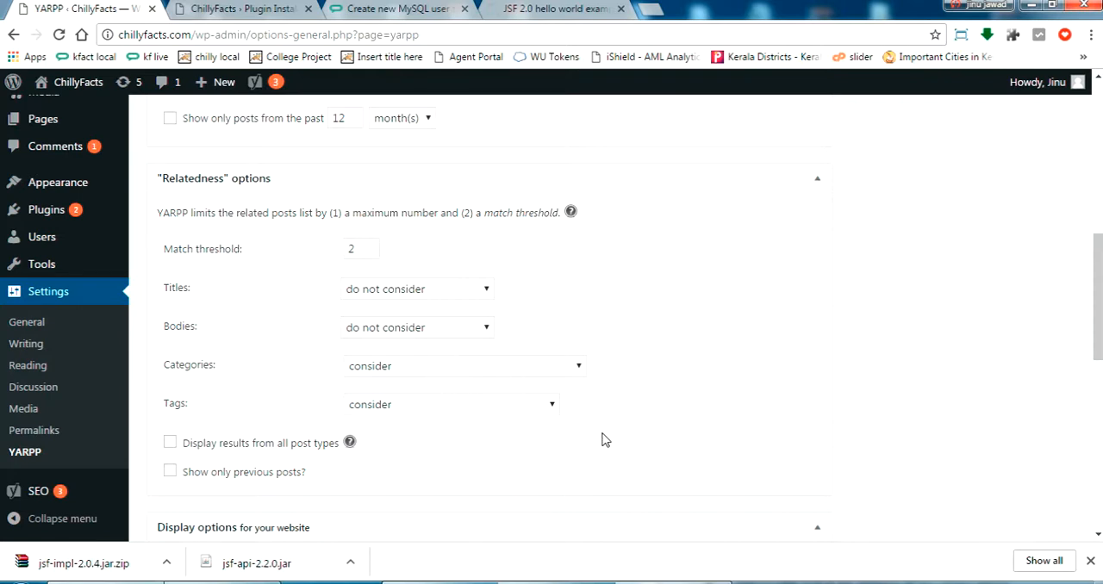
scroll("down", 3)
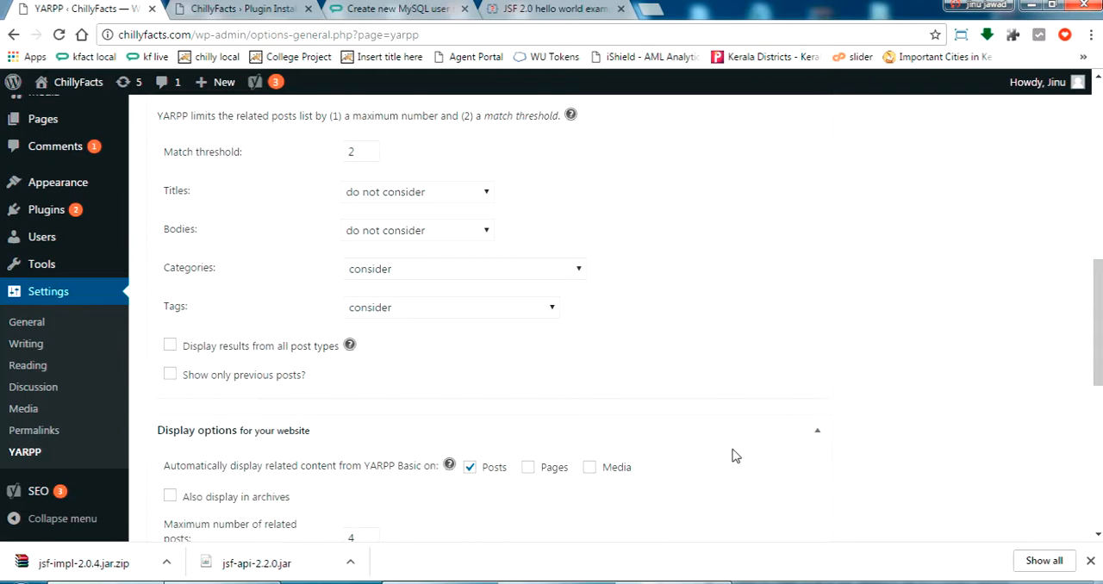
scroll("down", 3)
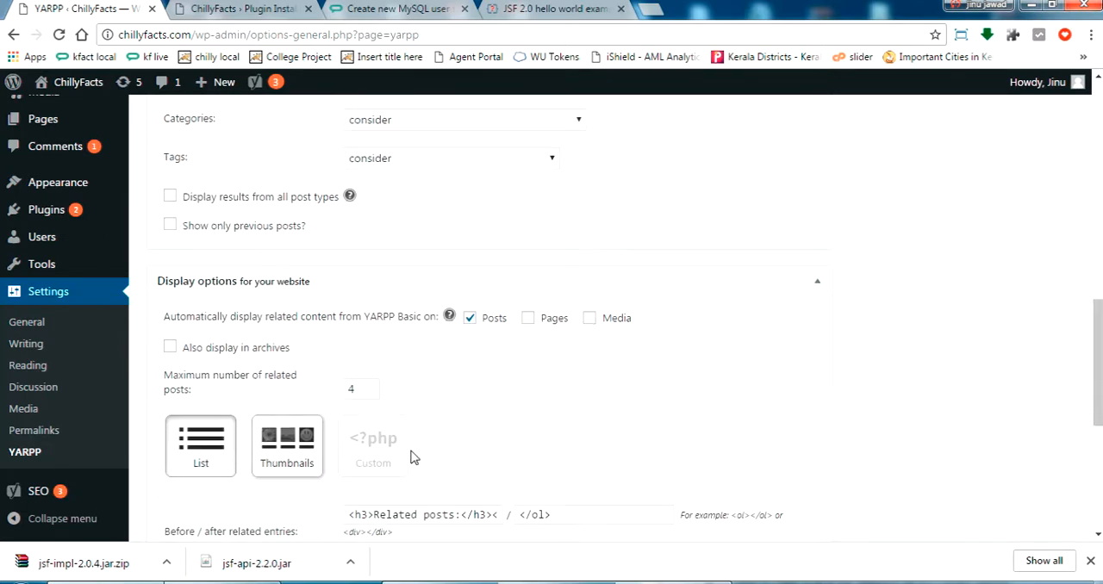
scroll("down", 3)
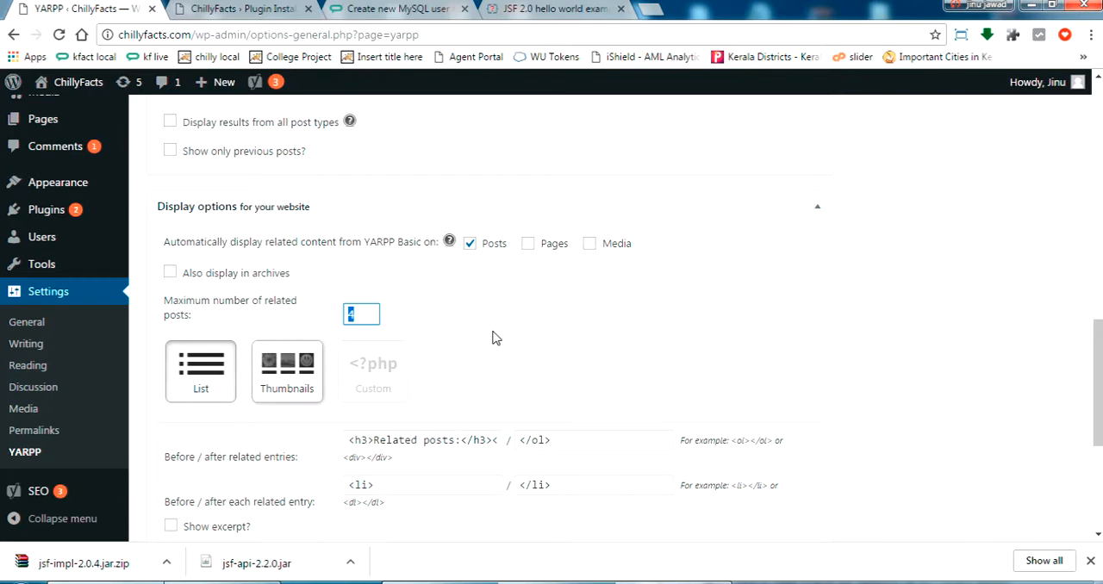
scroll("down", 3)
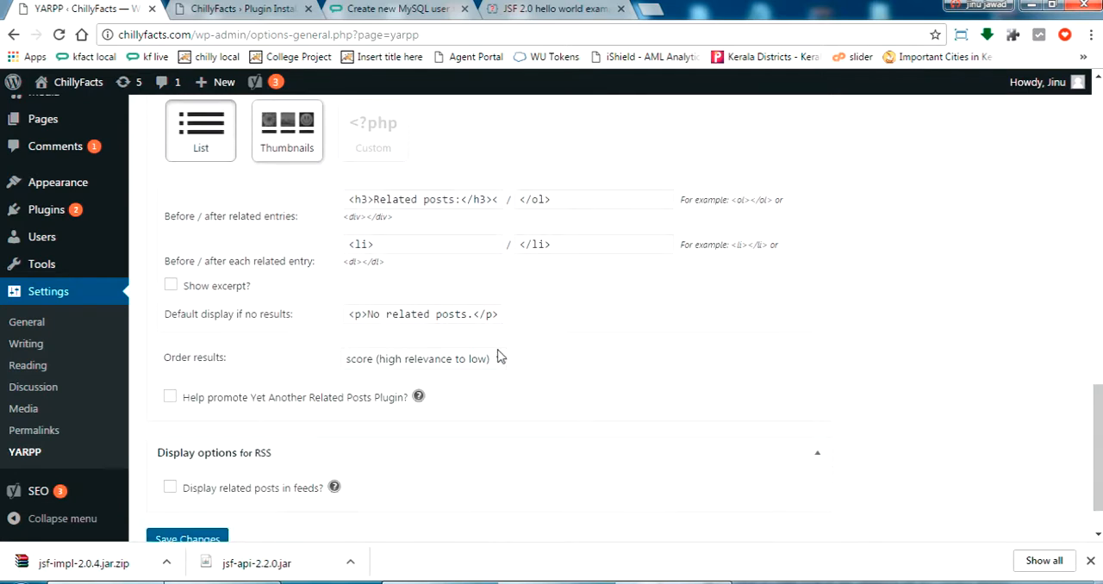
mouse_move(348, 423)
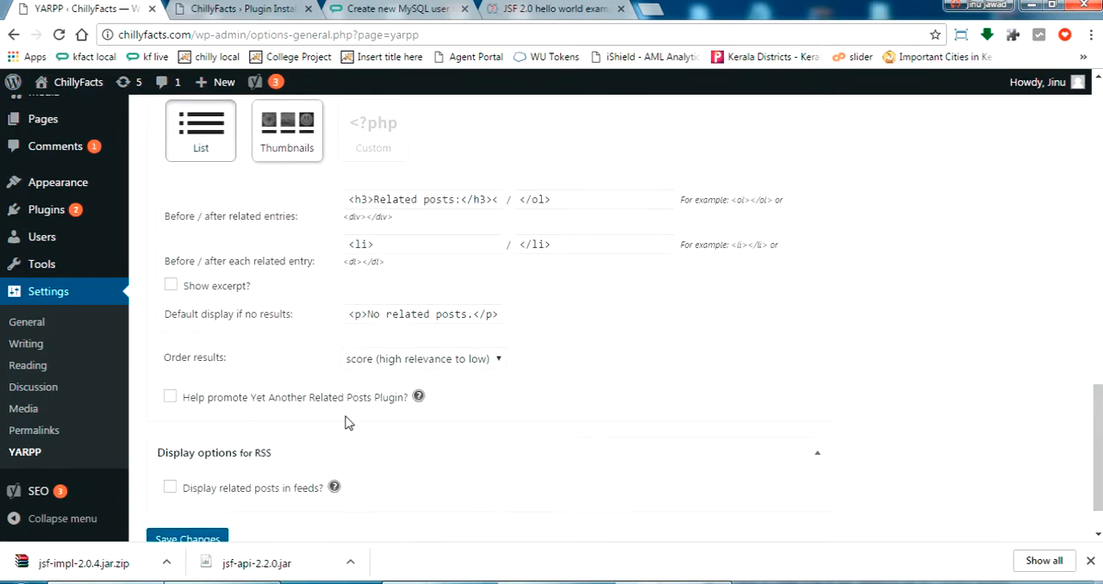
Save the YARPP options and return to the MySQL user post
left_click(186, 479)
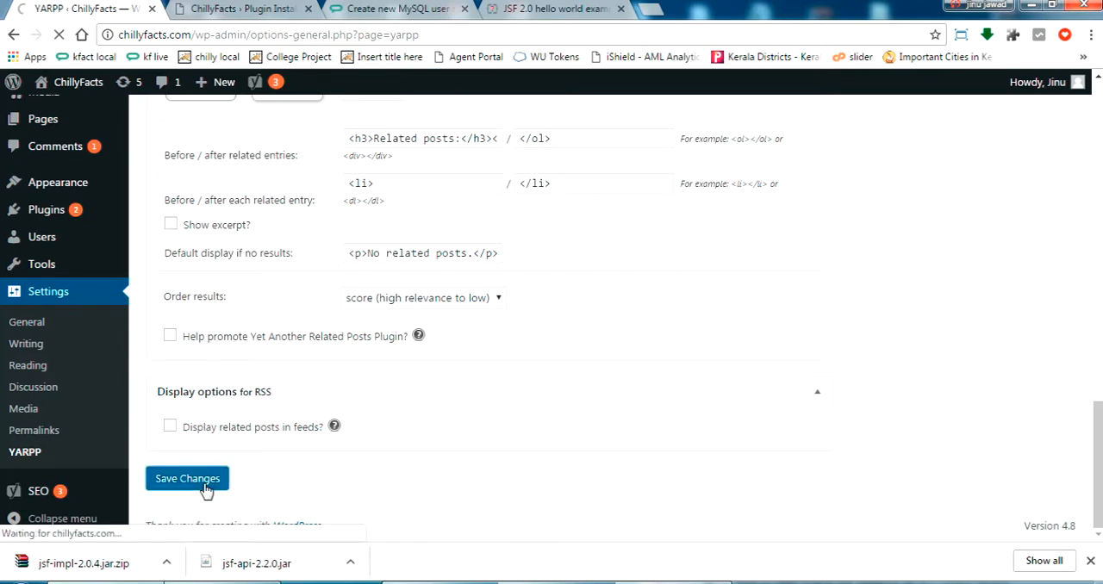
left_click(186, 479)
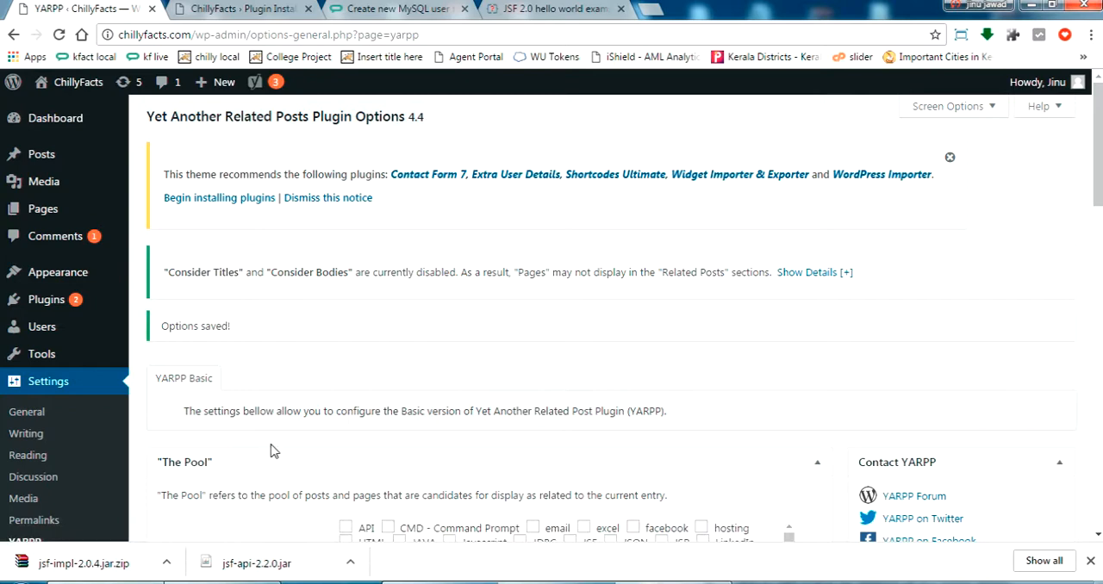
mouse_move(448, 176)
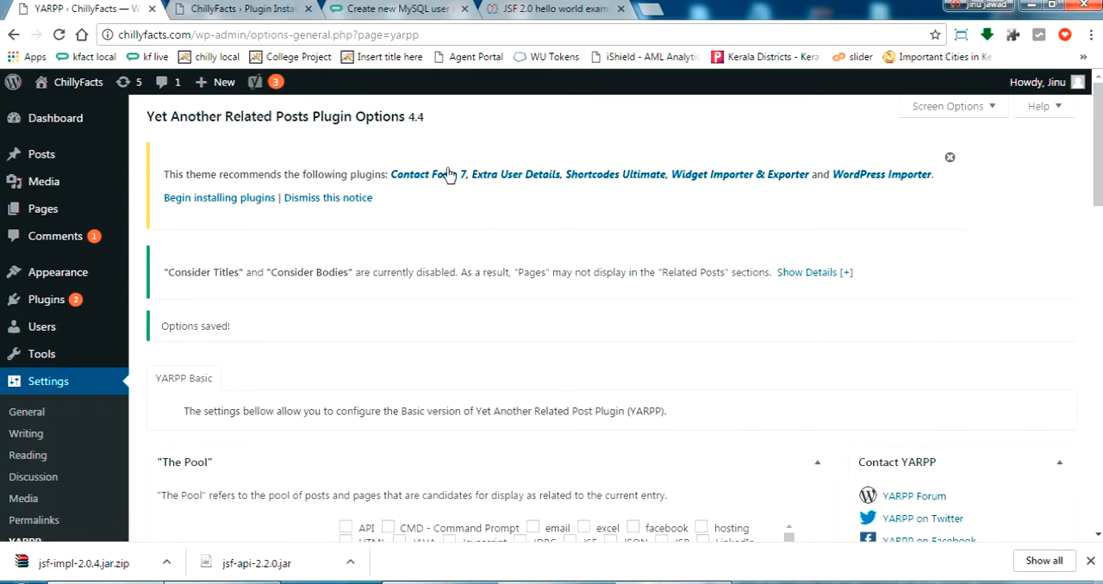
left_click(397, 9)
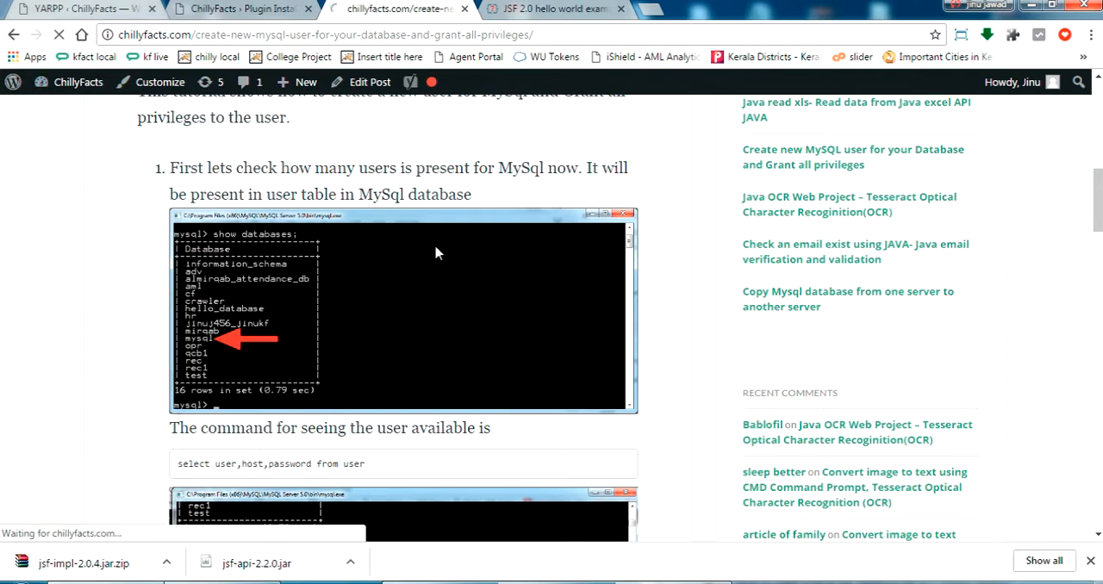
mouse_move(704, 283)
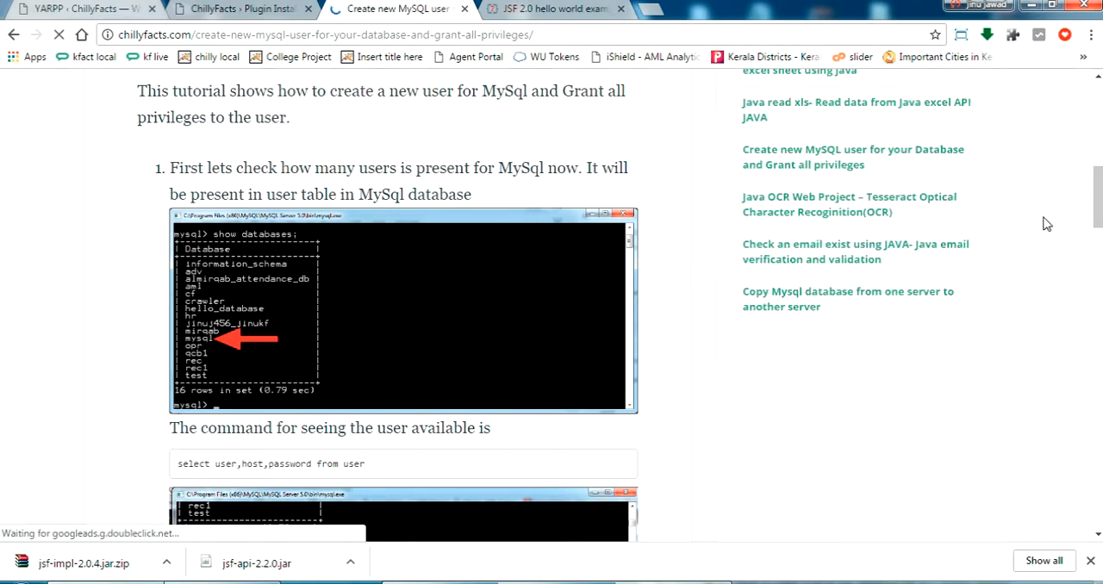
Check the post's four-entry Related Posts list, then return to YARPP options
scroll("down", 3)
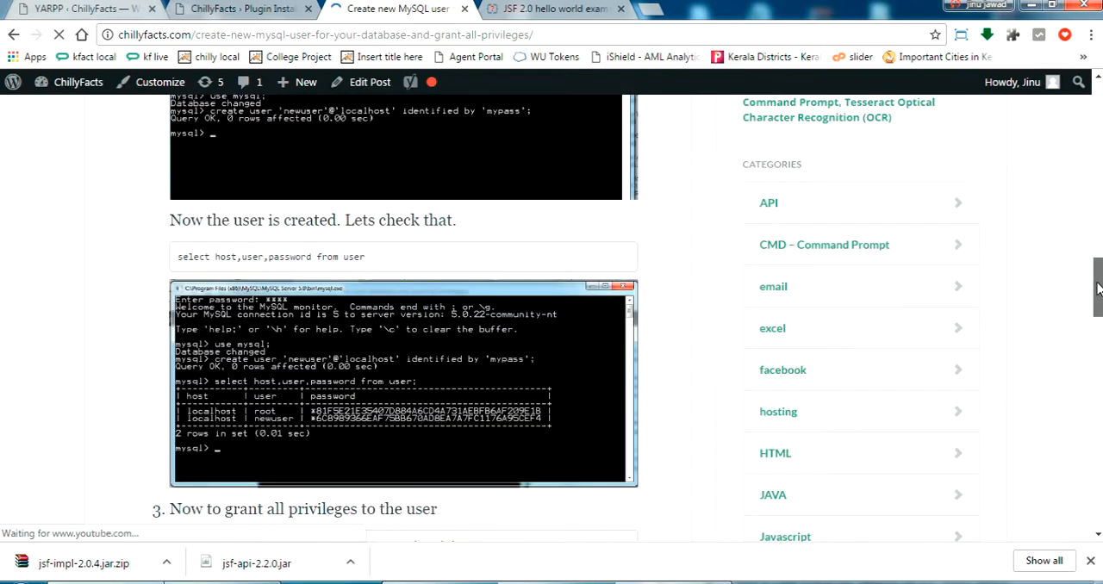
scroll("down", 3)
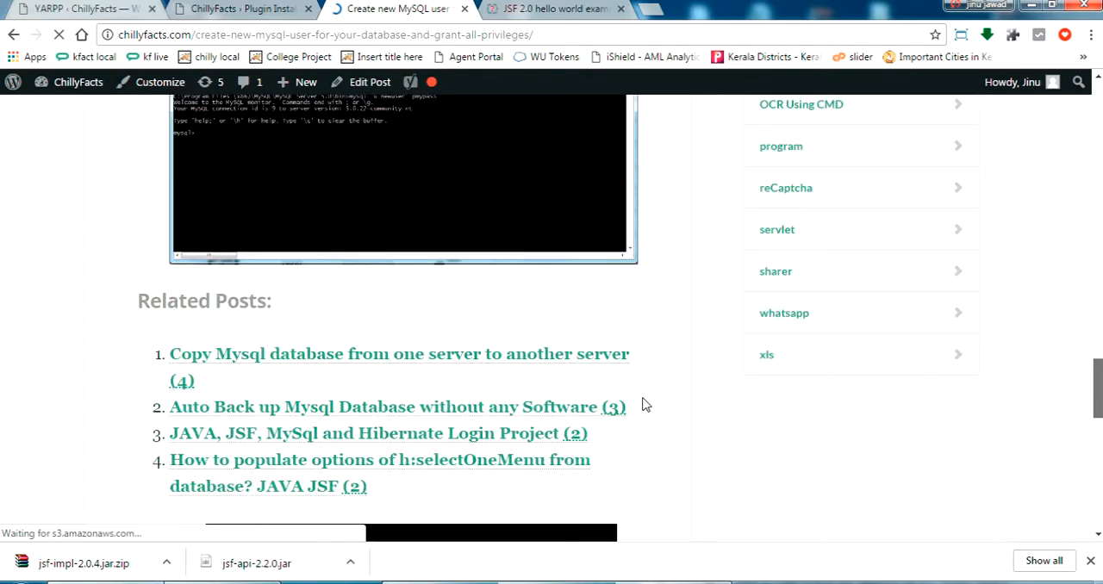
scroll("down", 3)
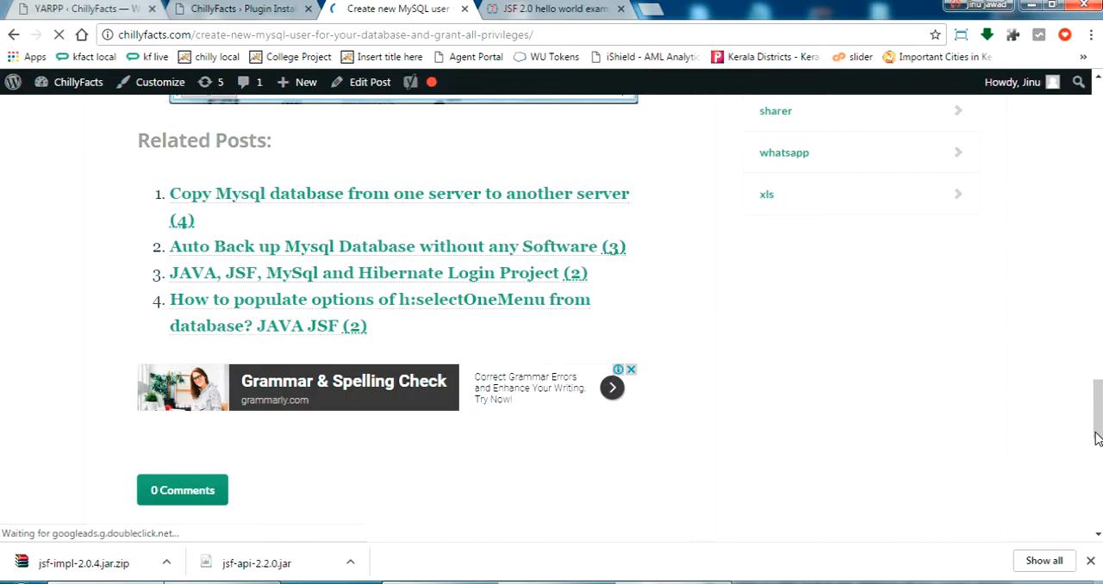
scroll("up", 3)
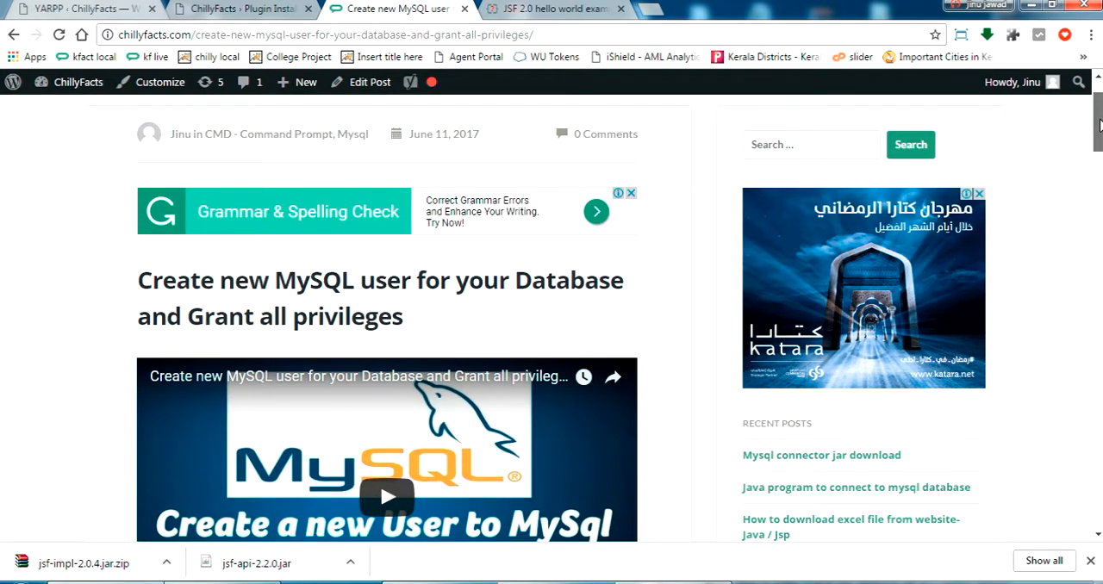
scroll("down", 3)
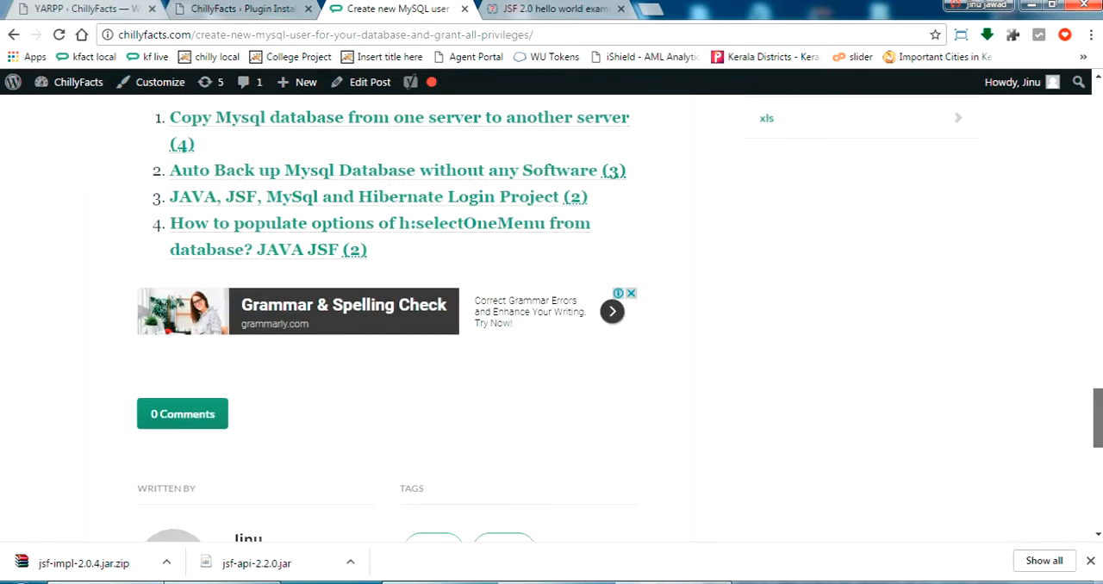
scroll("up", 3)
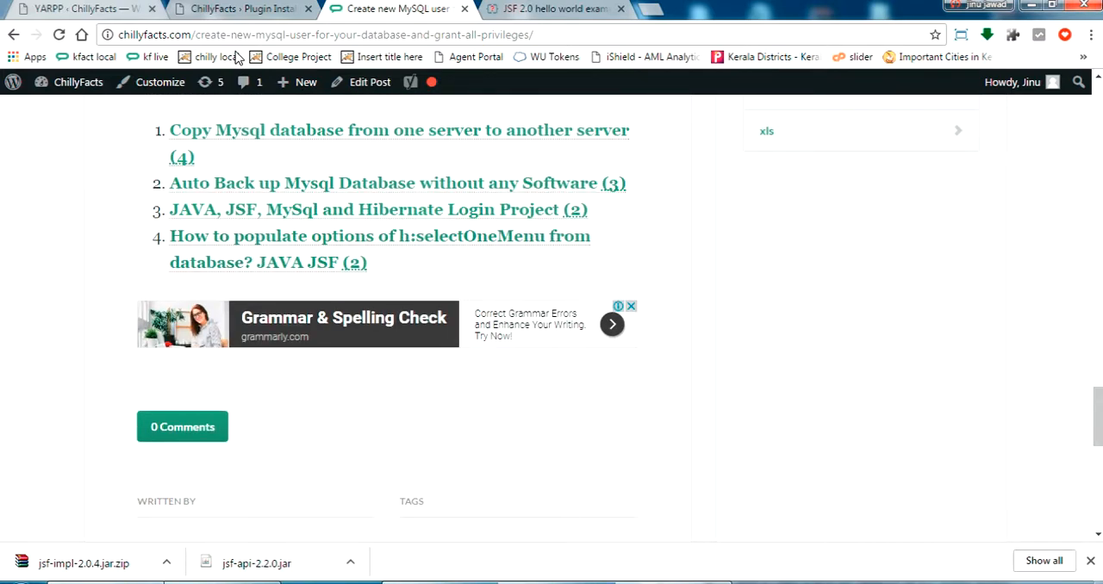
left_click(78, 9)
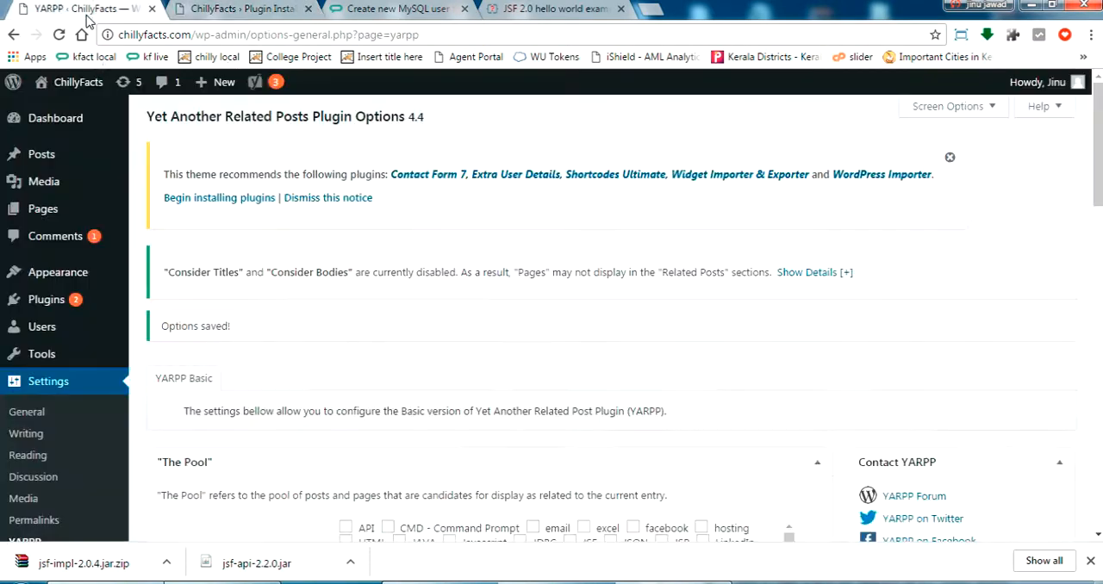
Set Maximum number of related posts to 10 and save the YARPP options
scroll("down", 3)
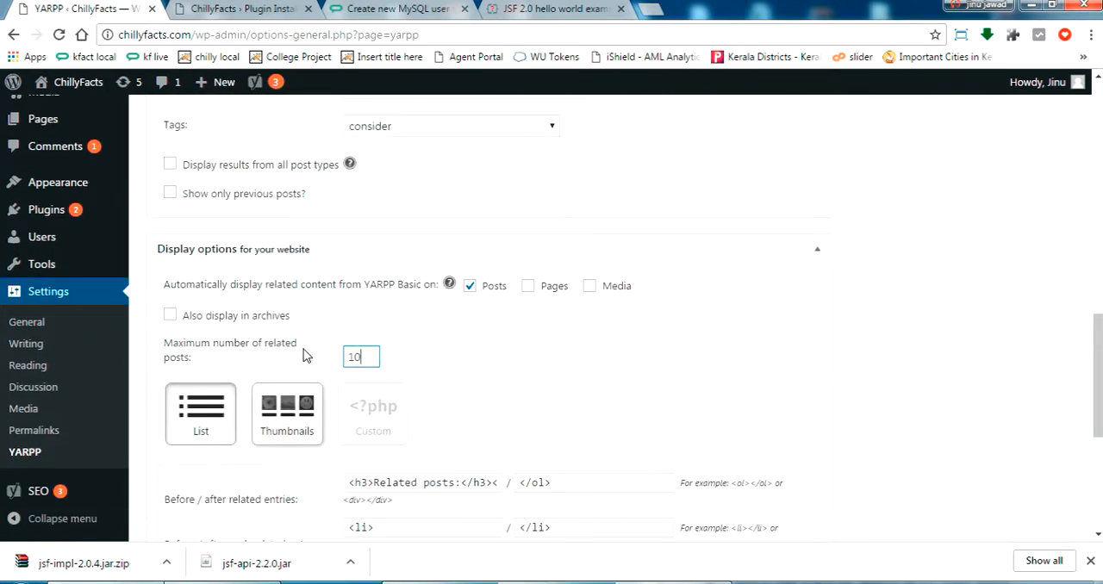
scroll("down", 3)
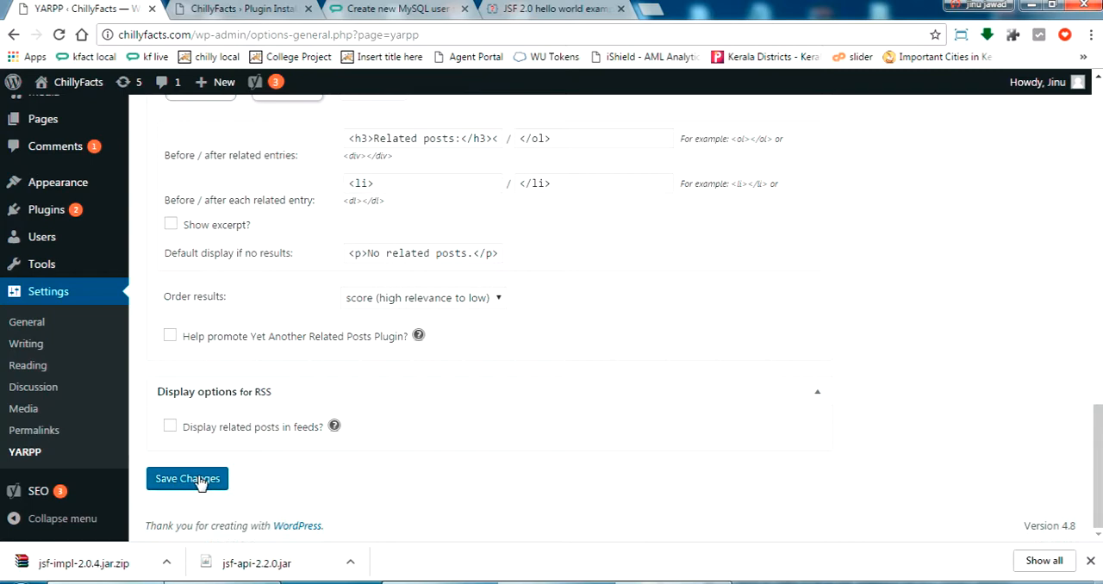
left_click(187, 480)
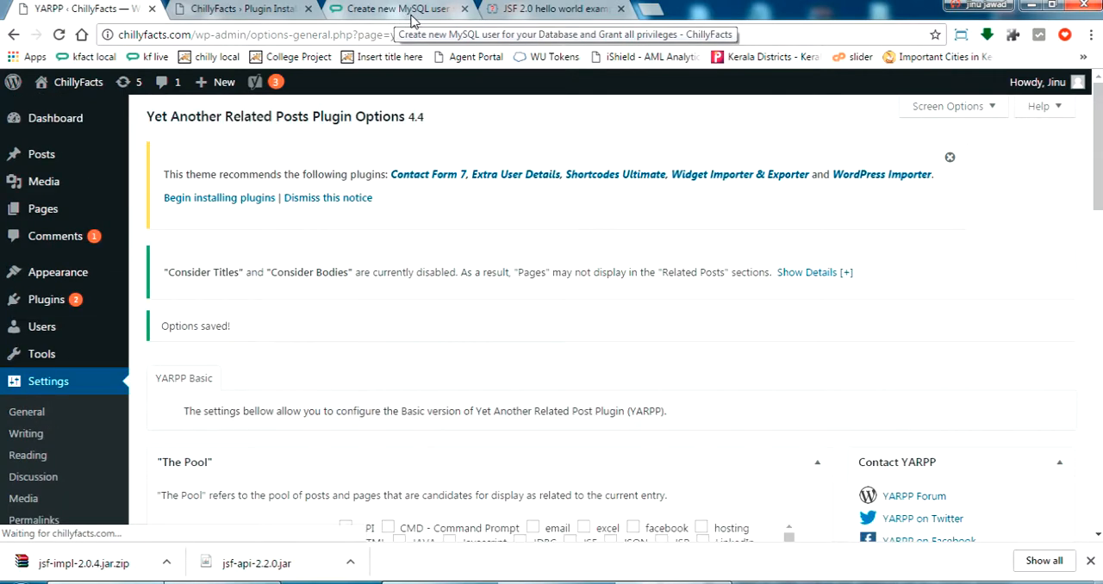
Reload the MySQL user post and check its Related Posts list now shows eight entries
left_click(396, 9)
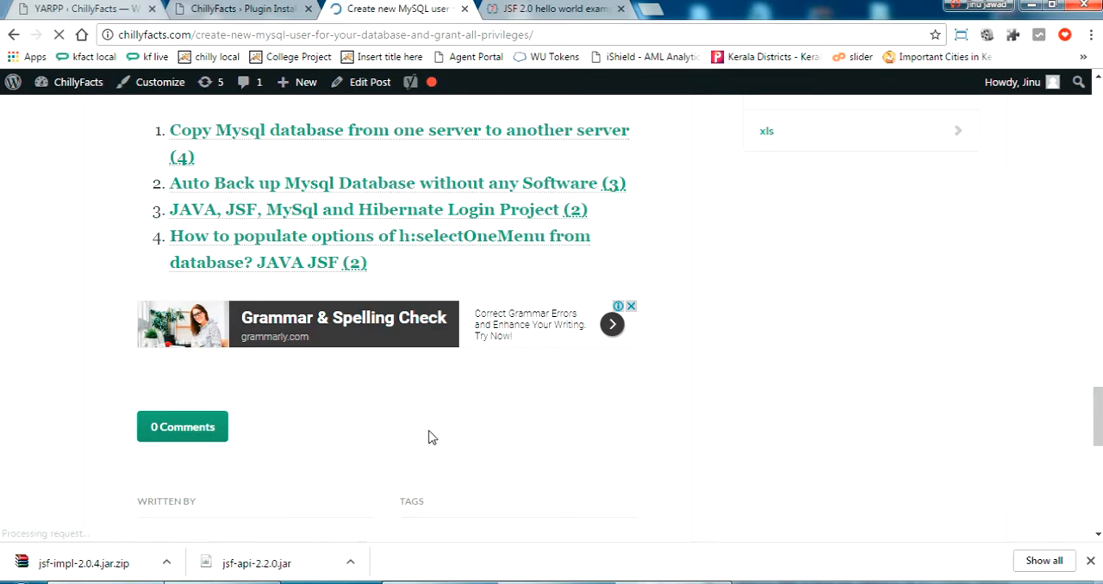
scroll("up", 3)
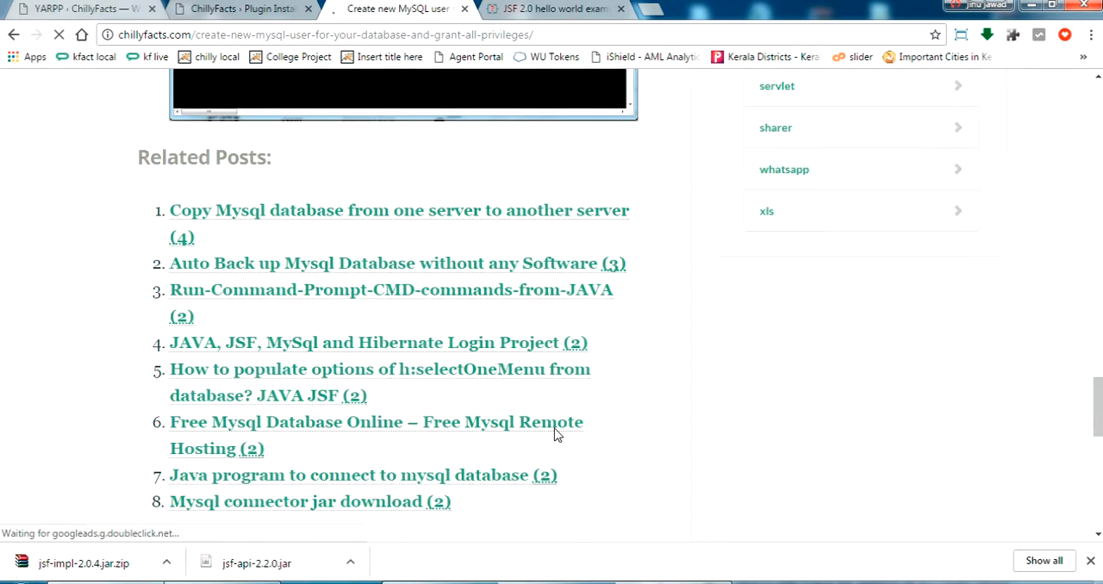
scroll("down", 3)
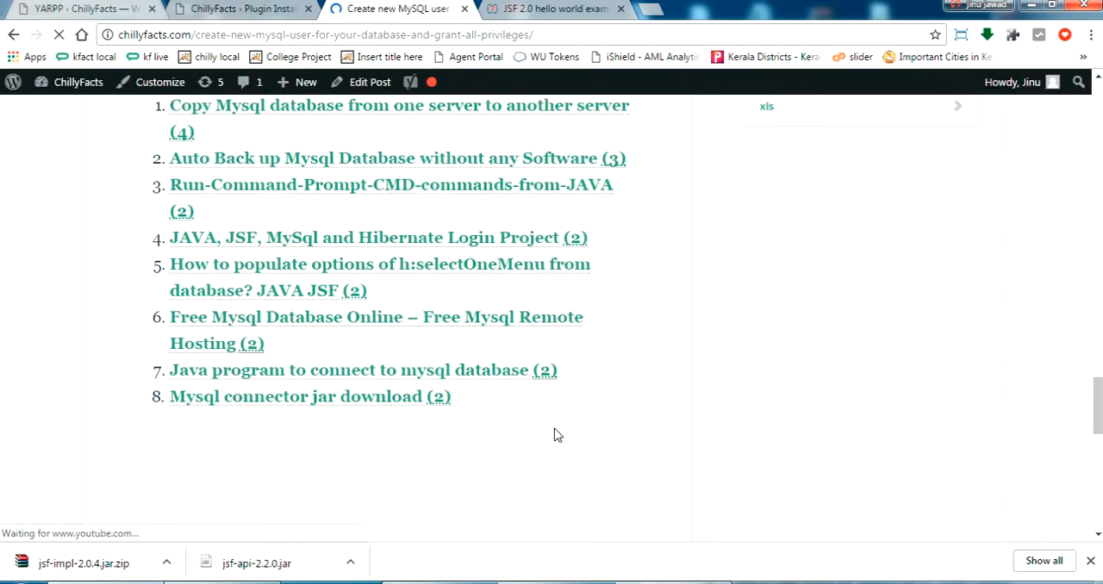
scroll("up", 3)
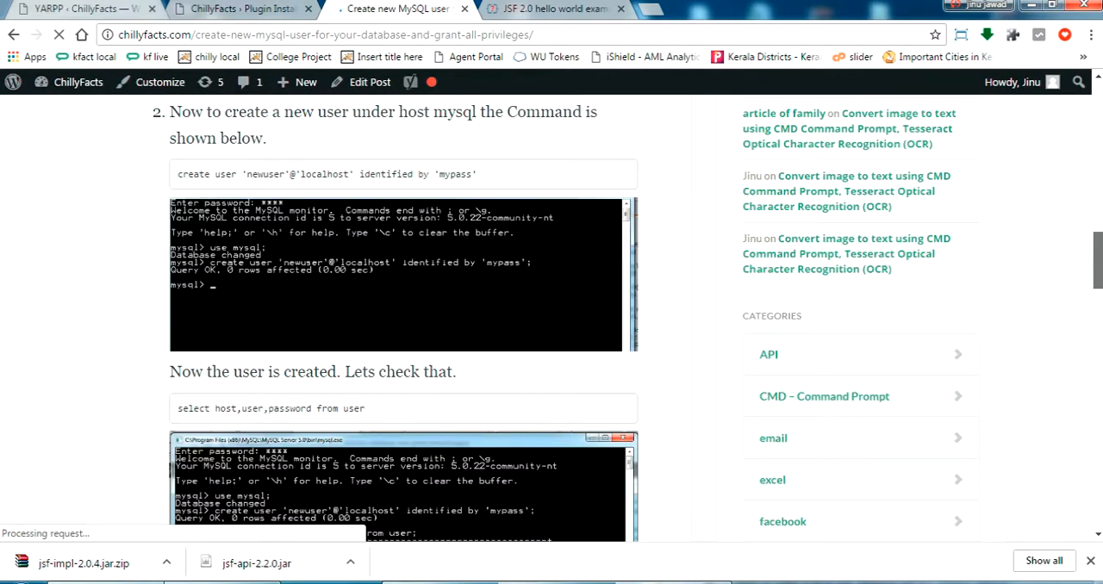
scroll("up", 3)
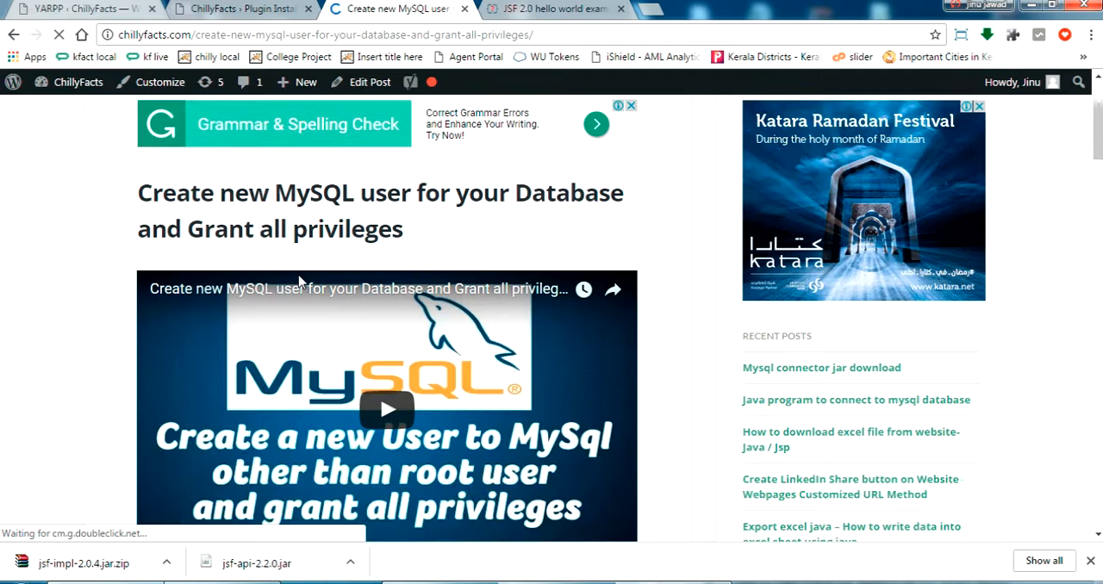
scroll("down", 3)
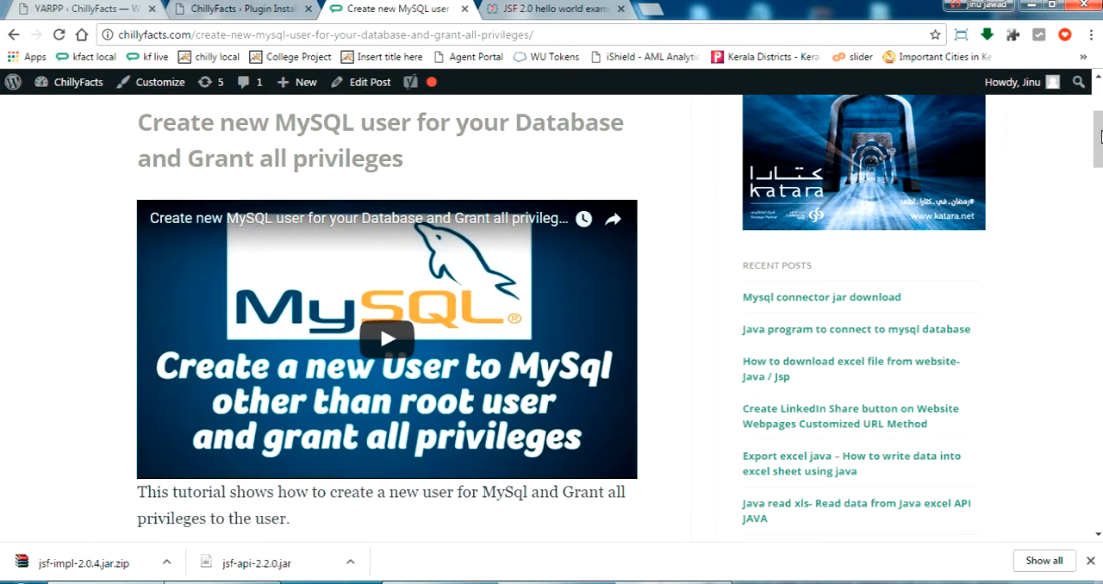
scroll("down", 3)
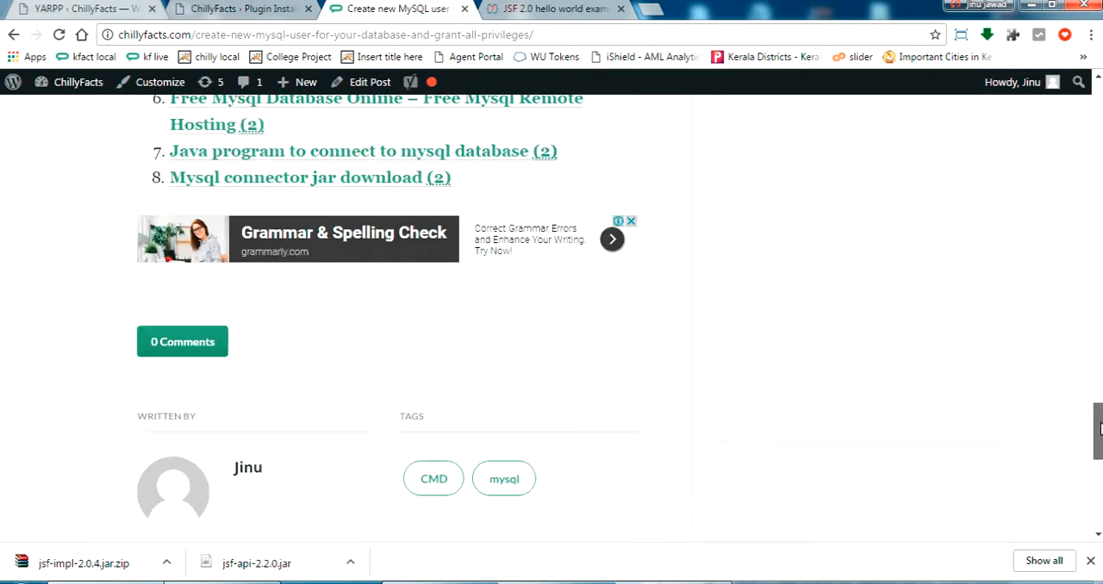
scroll("up", 3)
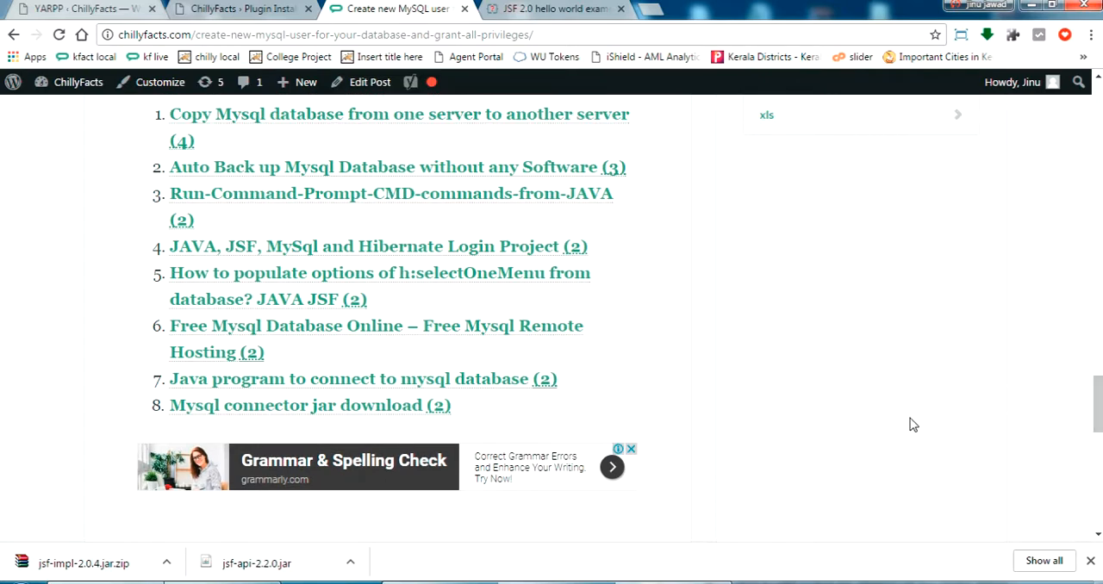
scroll("up", 3)
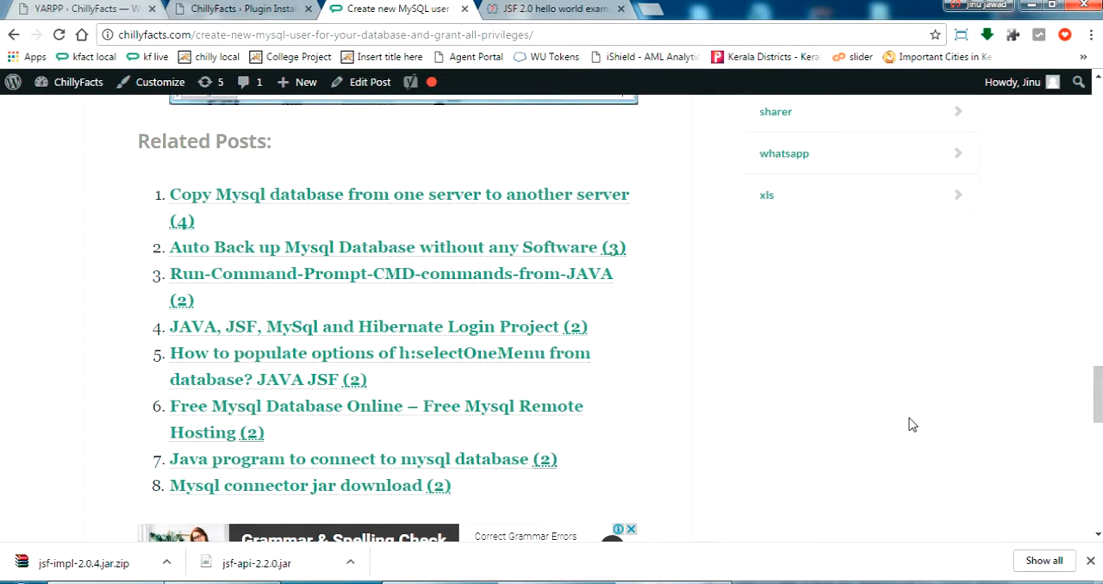